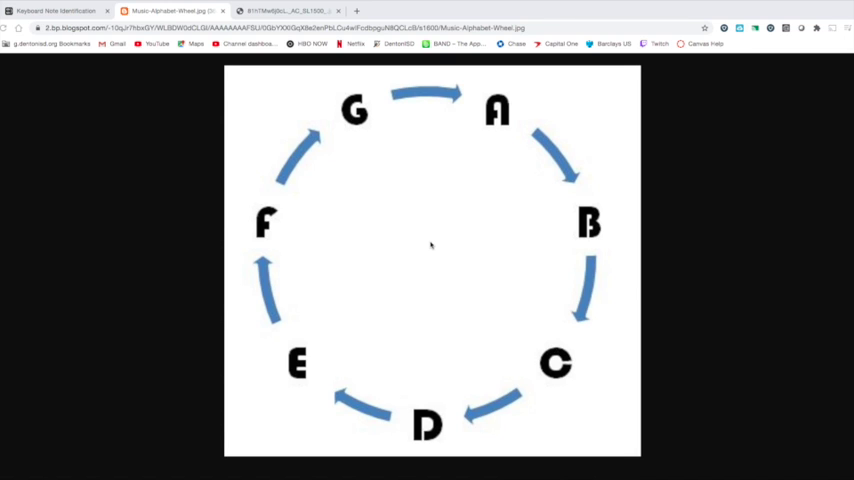
pyautogui.moveTo(447, 205)
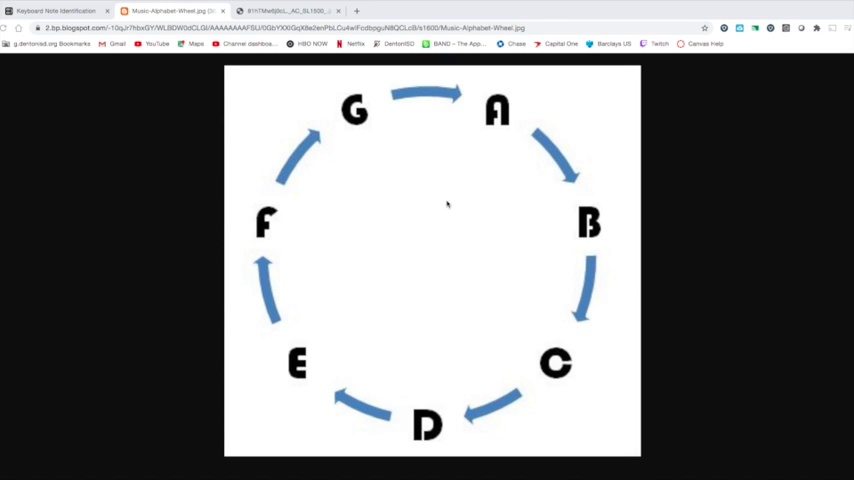
pyautogui.moveTo(418, 218)
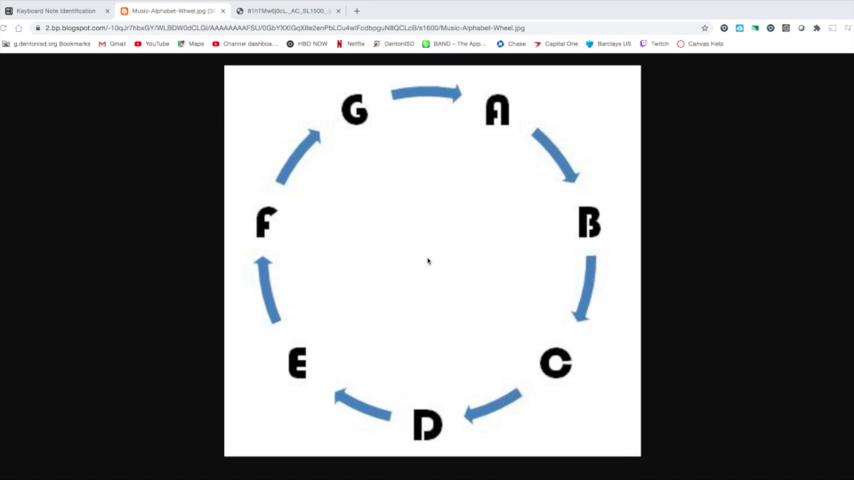
pyautogui.moveTo(440, 227)
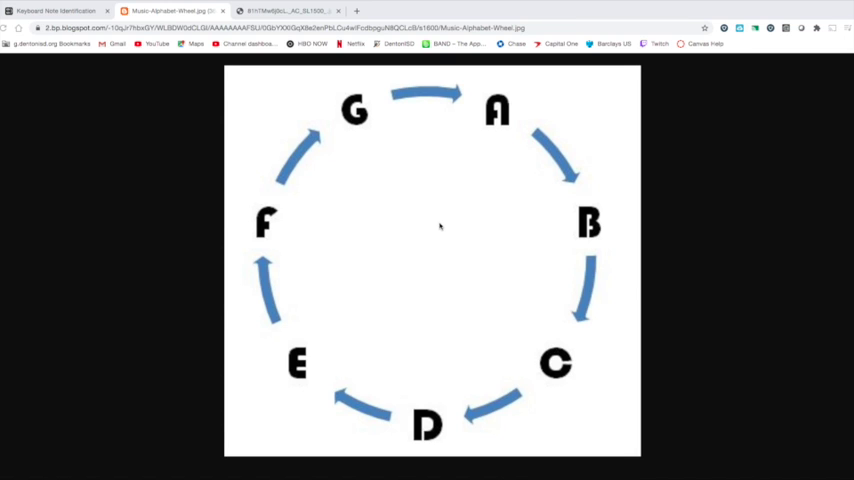
pyautogui.moveTo(280, 118)
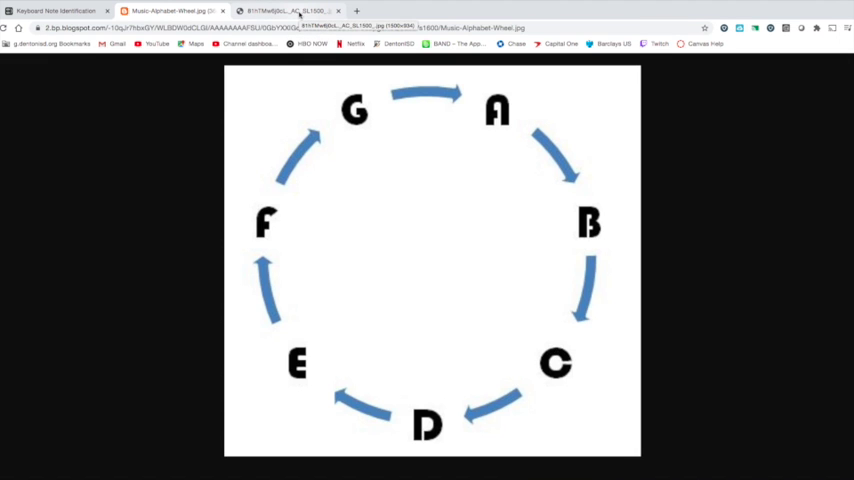
# Step: Switch to the browser tab showing the marimba photo with its wooden bars
pyautogui.click(290, 10)
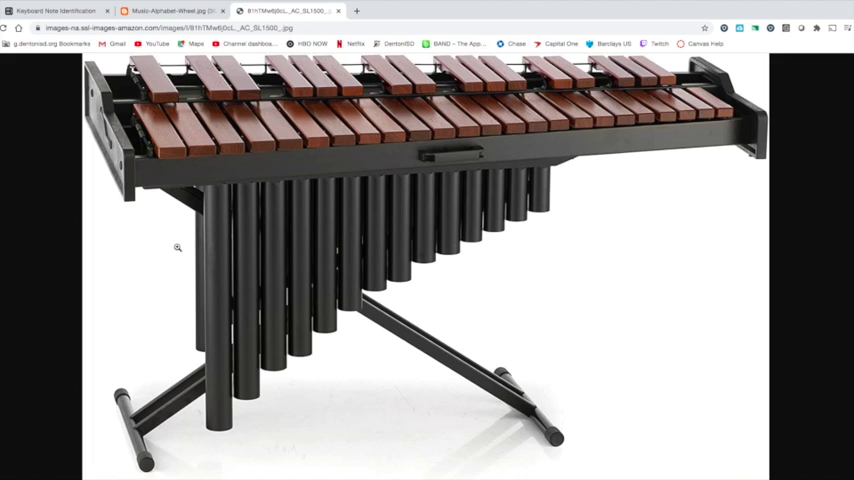
pyautogui.moveTo(300, 141)
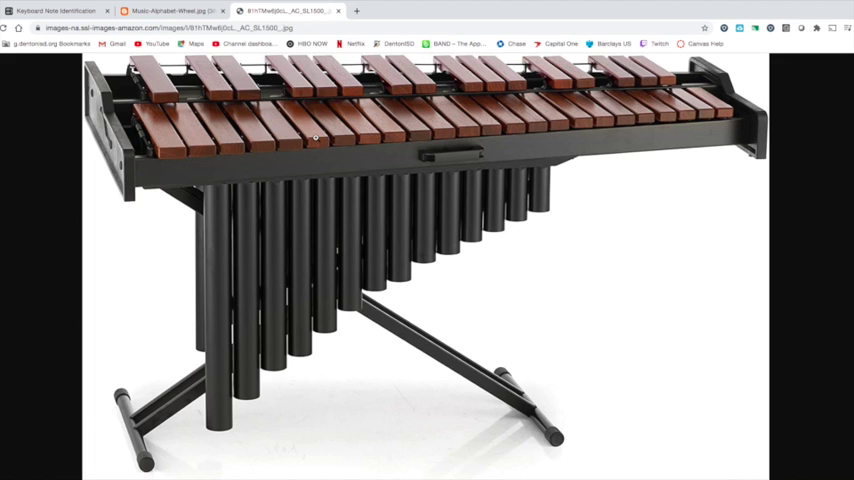
pyautogui.moveTo(357, 124)
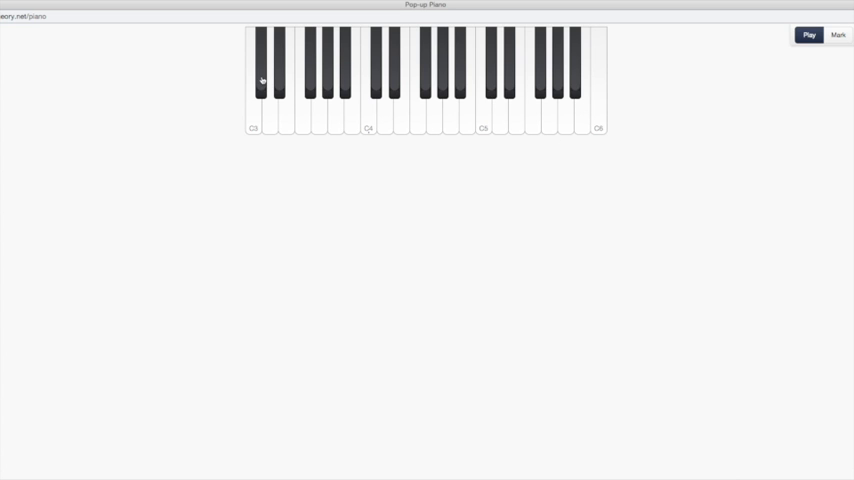
pyautogui.moveTo(412, 77)
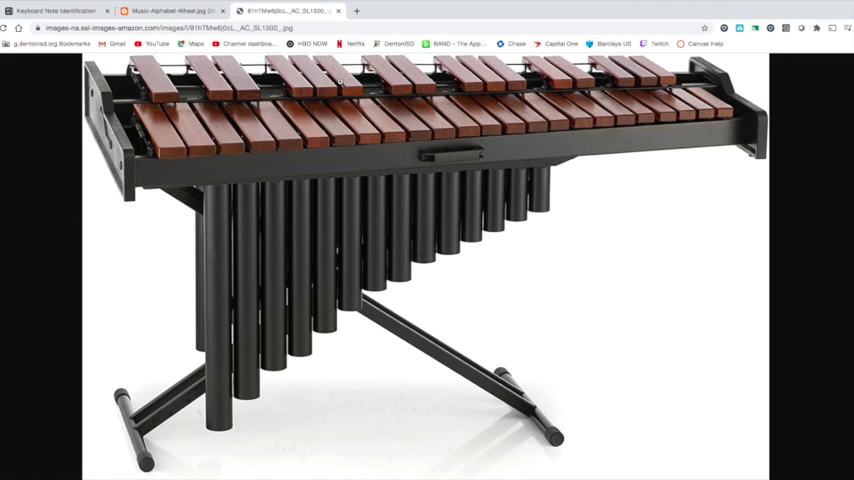
pyautogui.moveTo(275, 120)
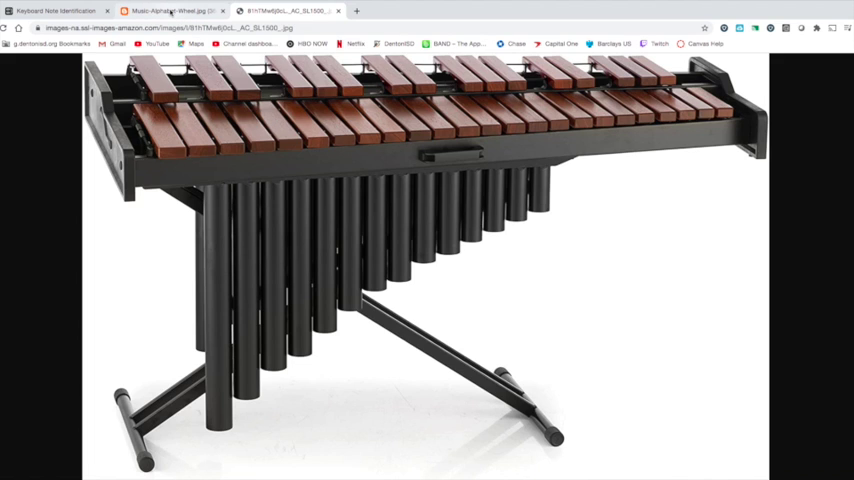
# Step: Review the A-to-G music alphabet wheel image, then return to the marimba photo
pyautogui.click(170, 10)
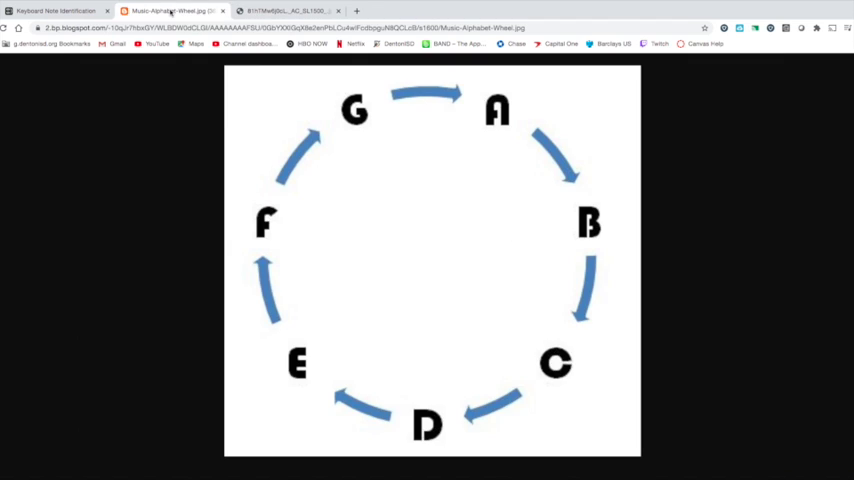
pyautogui.moveTo(221, 288)
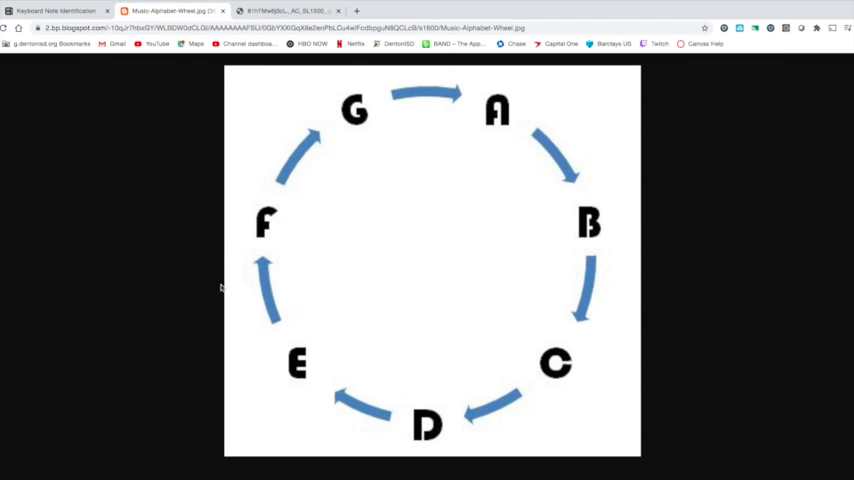
pyautogui.moveTo(441, 128)
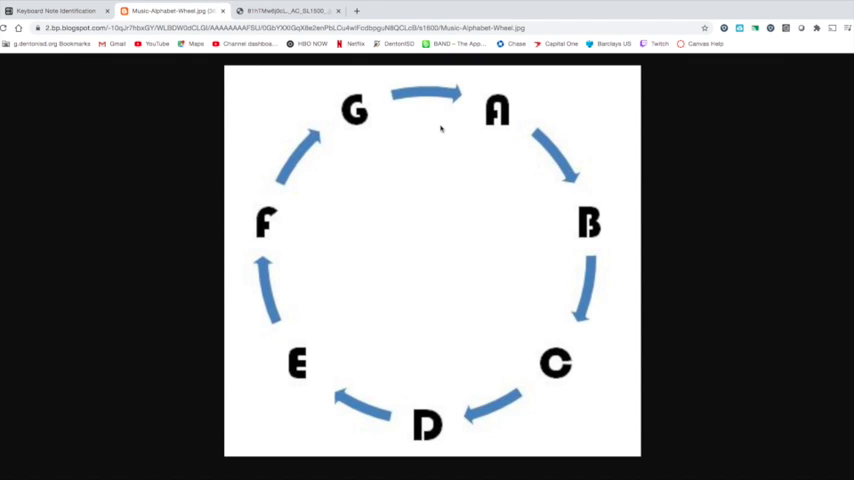
pyautogui.moveTo(539, 316)
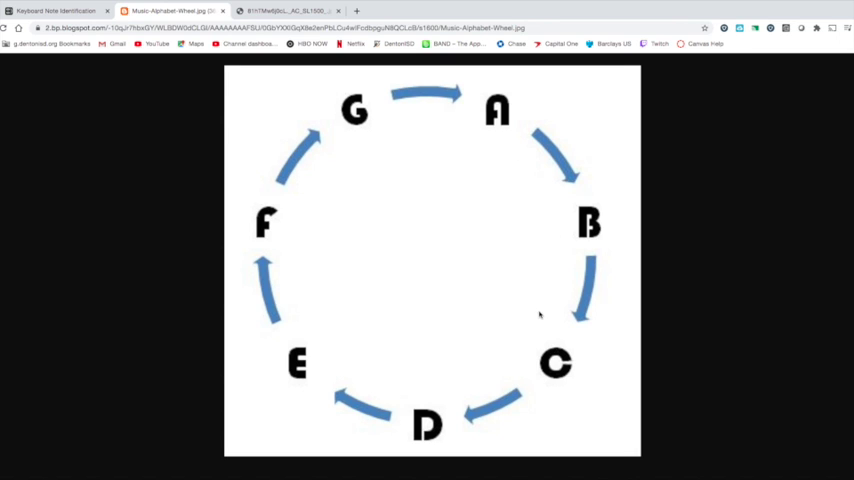
pyautogui.moveTo(370, 142)
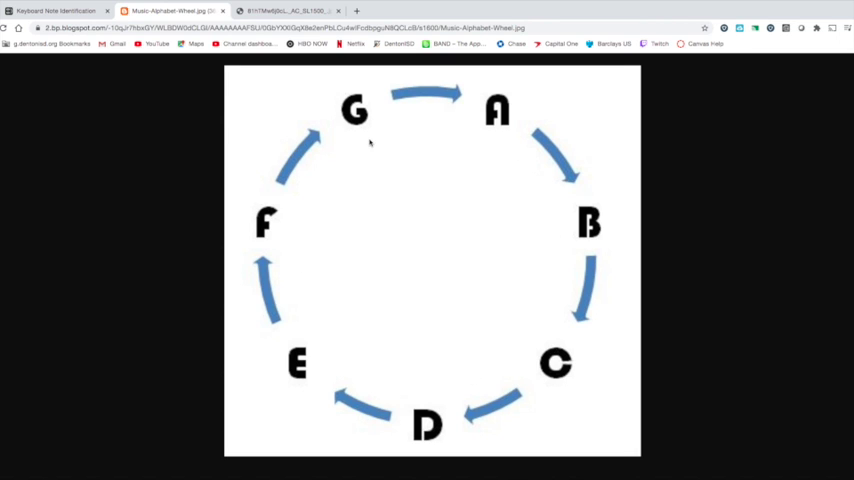
pyautogui.moveTo(487, 139)
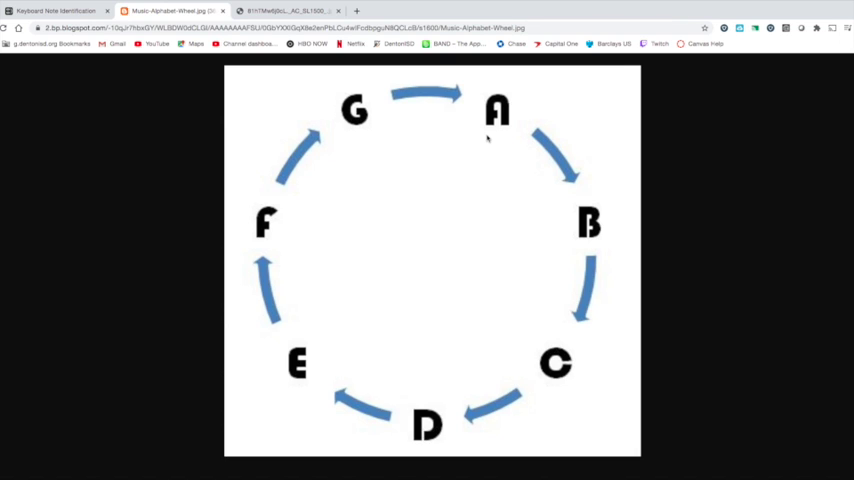
pyautogui.moveTo(534, 327)
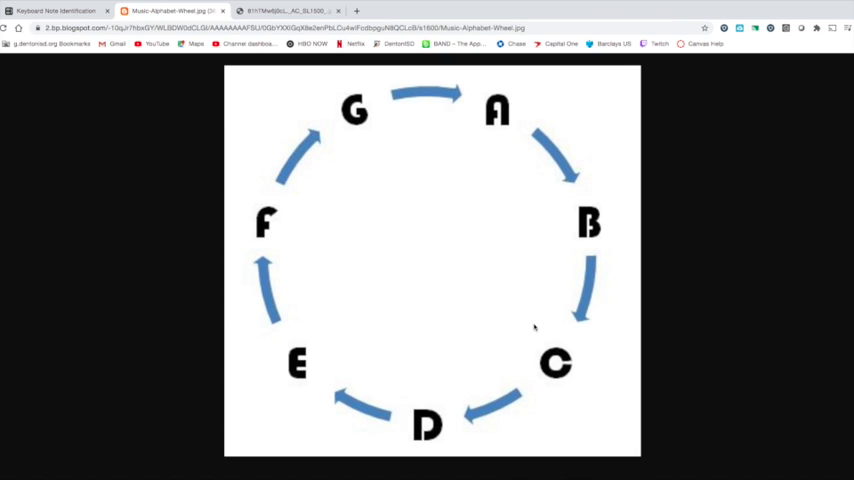
pyautogui.moveTo(302, 240)
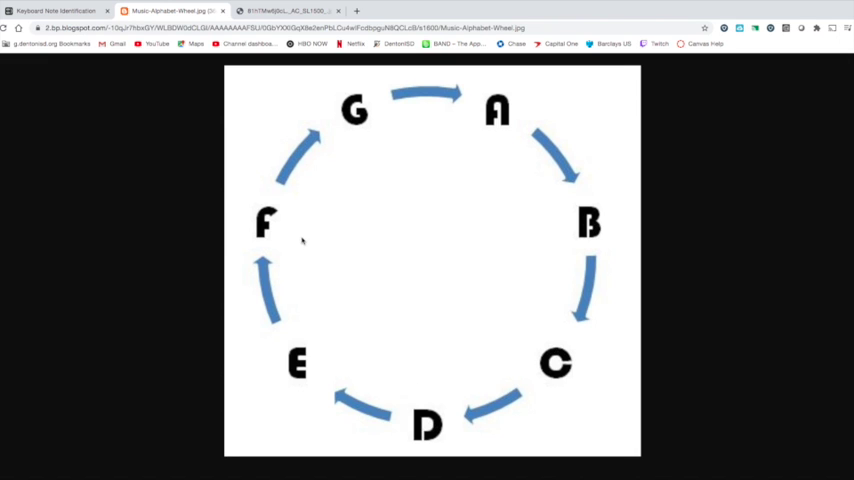
pyautogui.moveTo(366, 143)
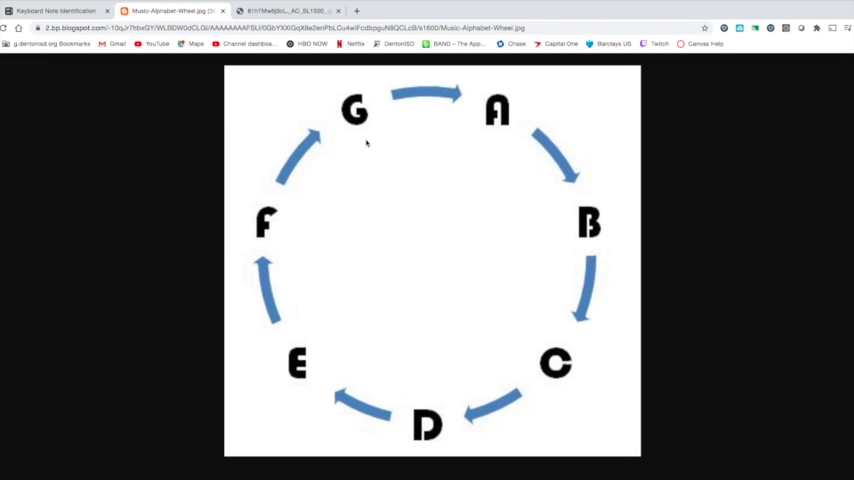
pyautogui.click(288, 10)
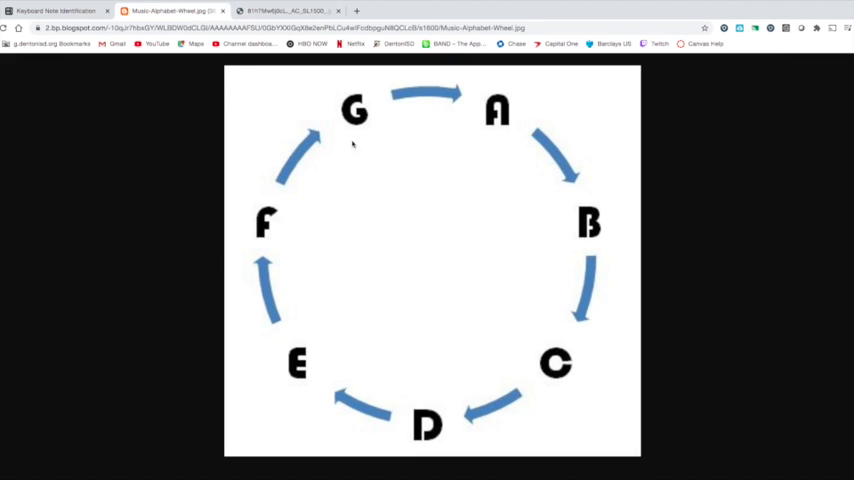
pyautogui.click(290, 10)
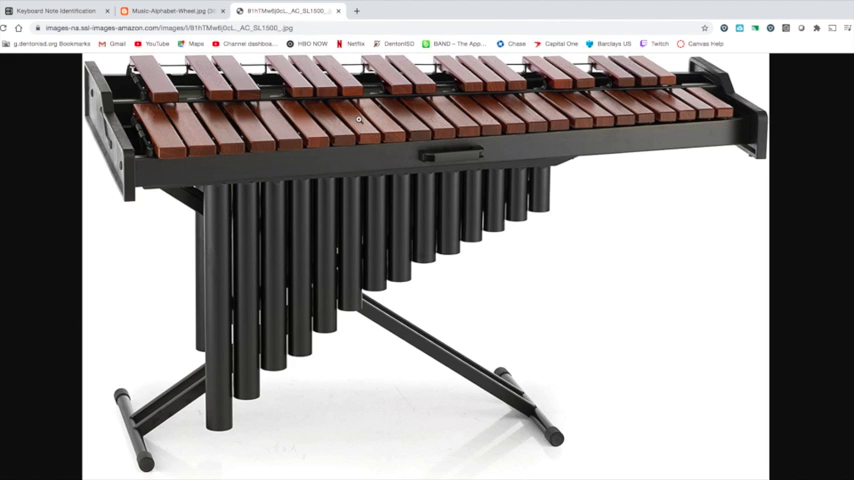
pyautogui.moveTo(465, 107)
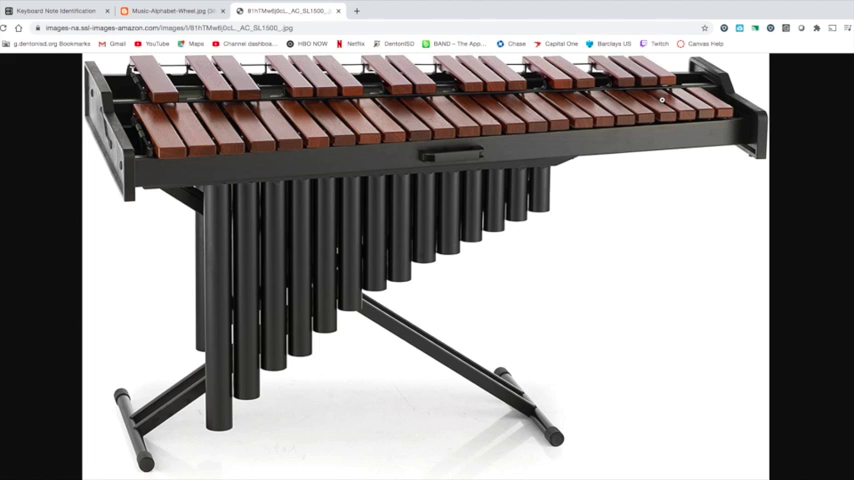
pyautogui.moveTo(452, 205)
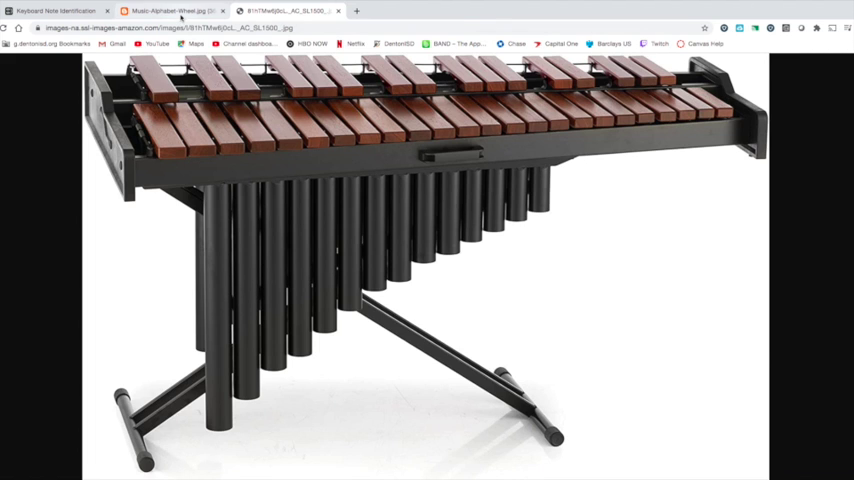
pyautogui.click(170, 10)
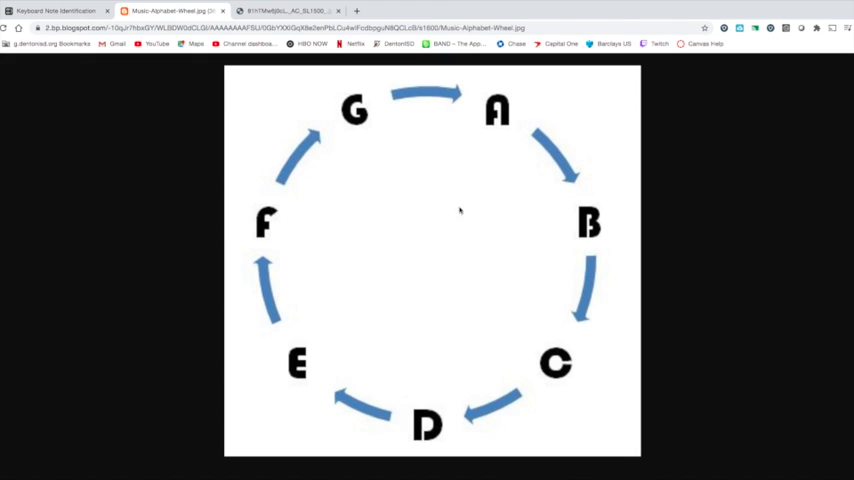
pyautogui.moveTo(308, 256)
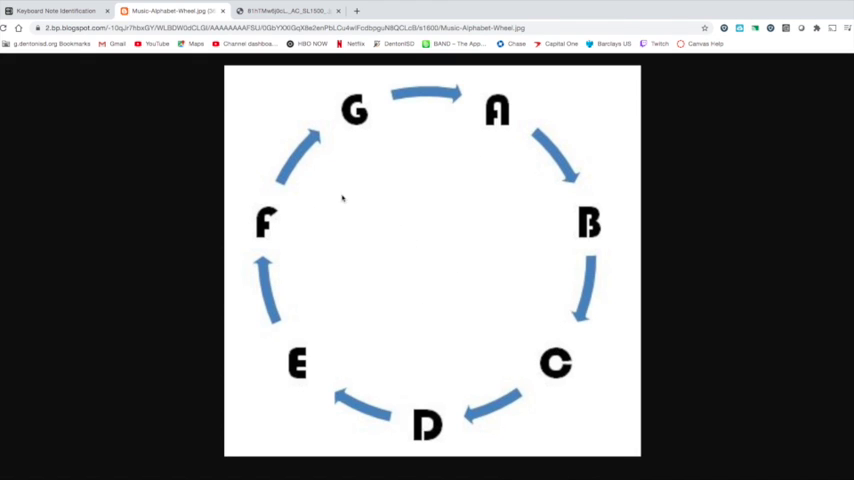
pyautogui.moveTo(456, 151)
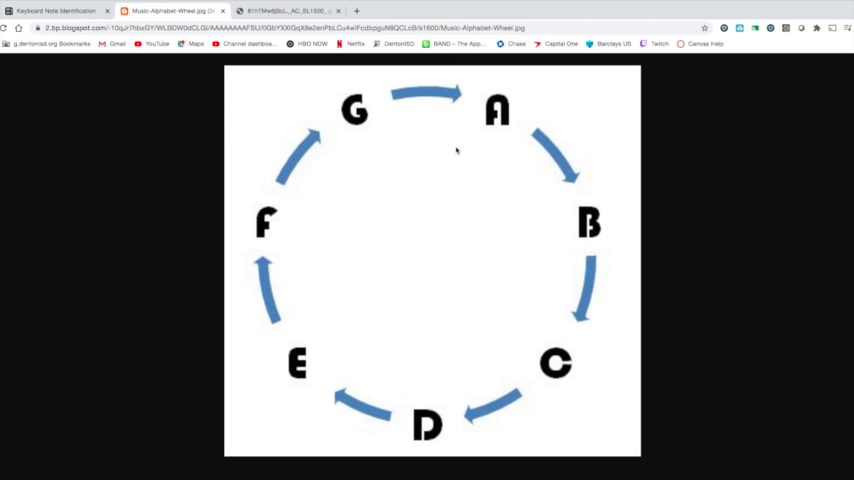
pyautogui.moveTo(446, 128)
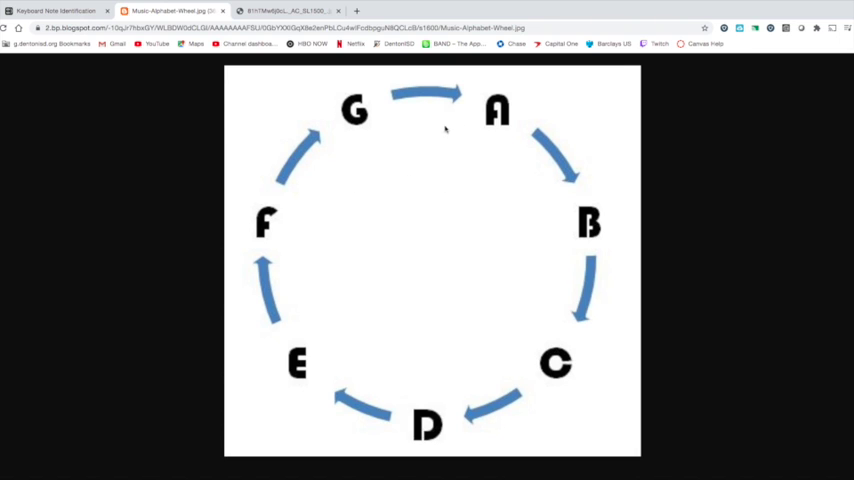
pyautogui.moveTo(446, 346)
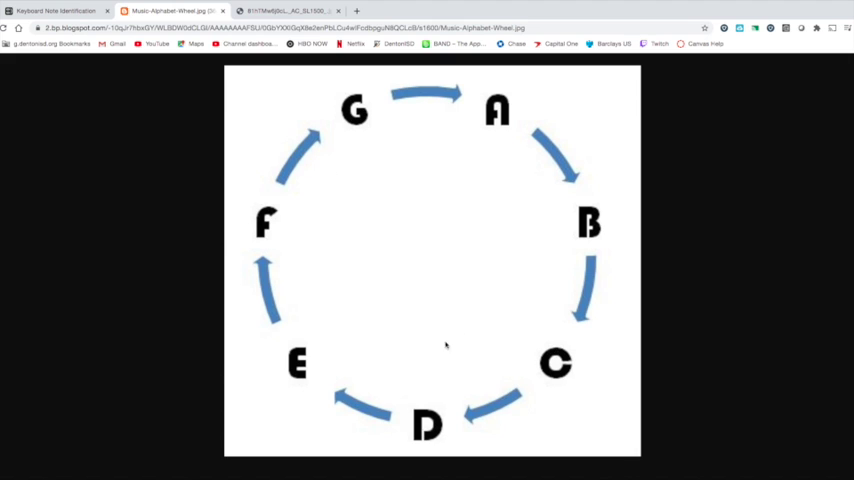
pyautogui.moveTo(431, 190)
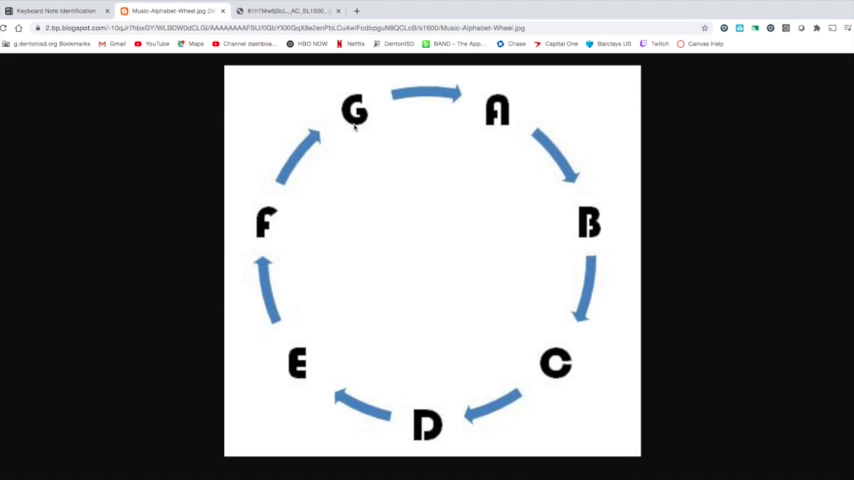
pyautogui.moveTo(380, 179)
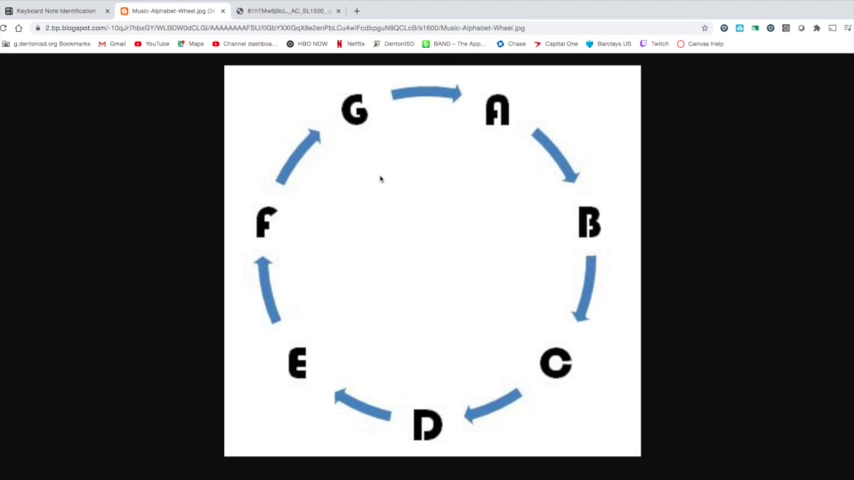
pyautogui.moveTo(432, 147)
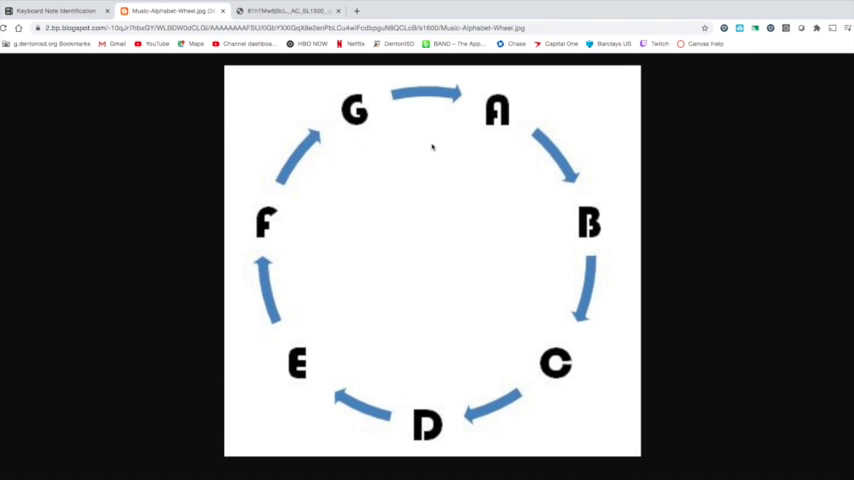
pyautogui.moveTo(452, 150)
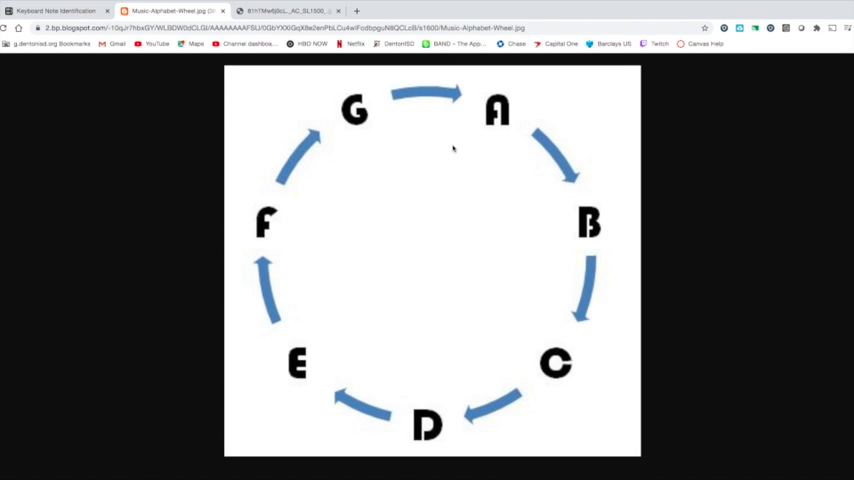
pyautogui.moveTo(372, 139)
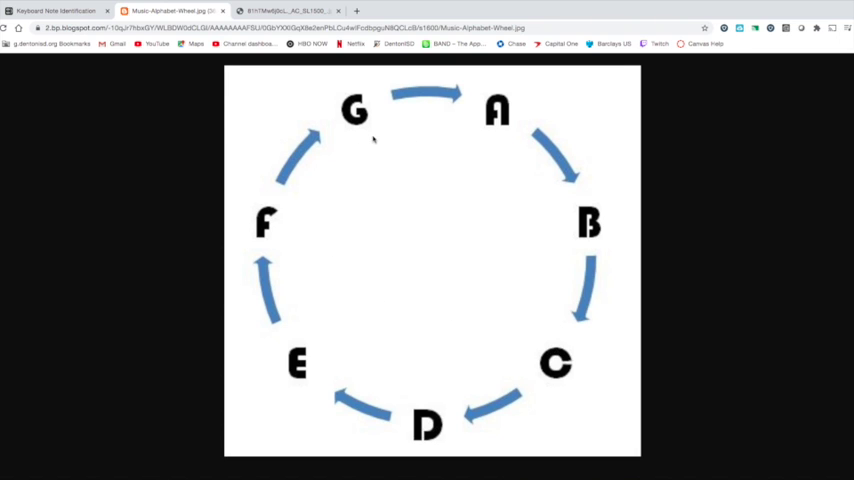
pyautogui.moveTo(490, 193)
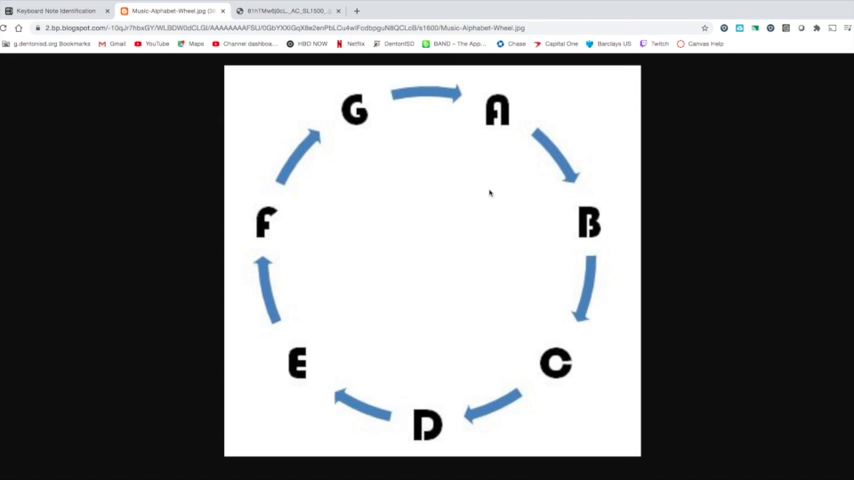
pyautogui.moveTo(367, 161)
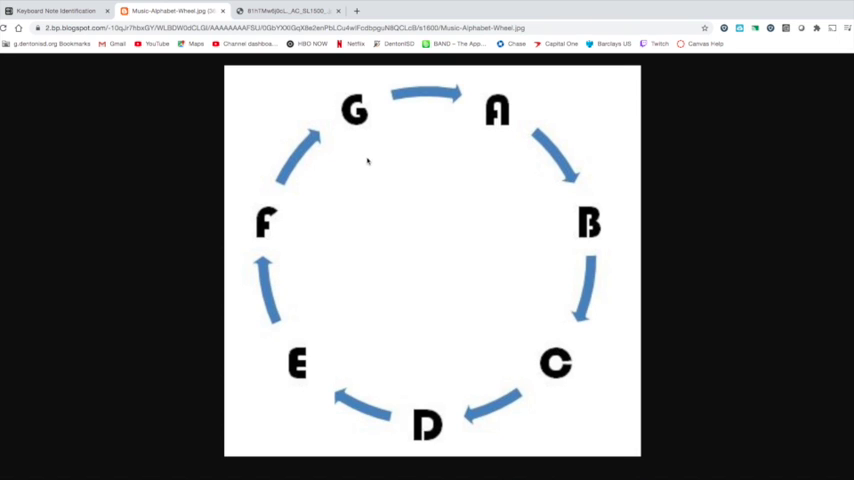
pyautogui.moveTo(420, 140)
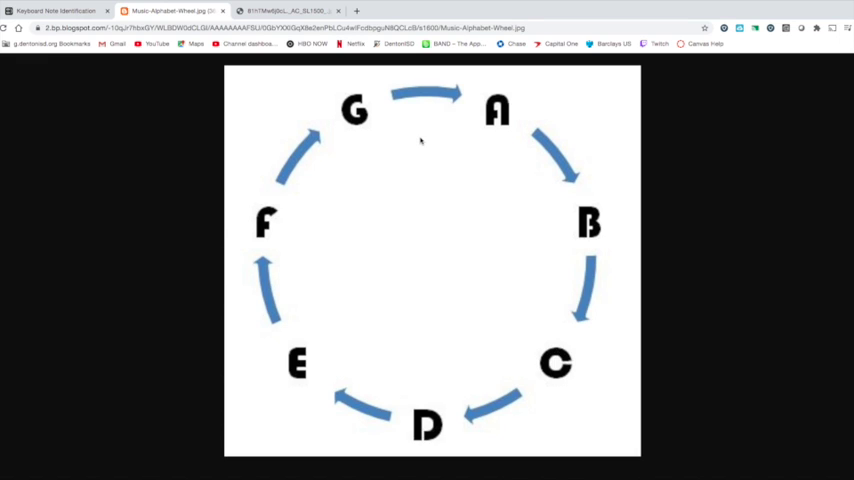
pyautogui.moveTo(293, 121)
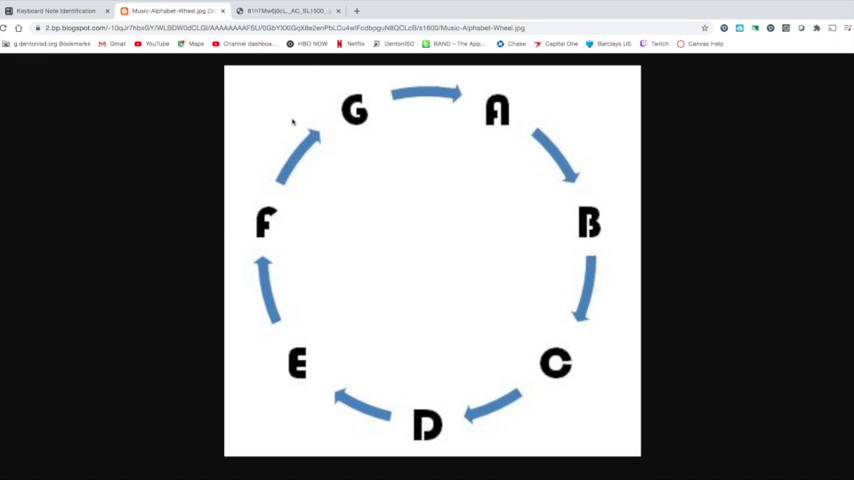
pyautogui.moveTo(399, 204)
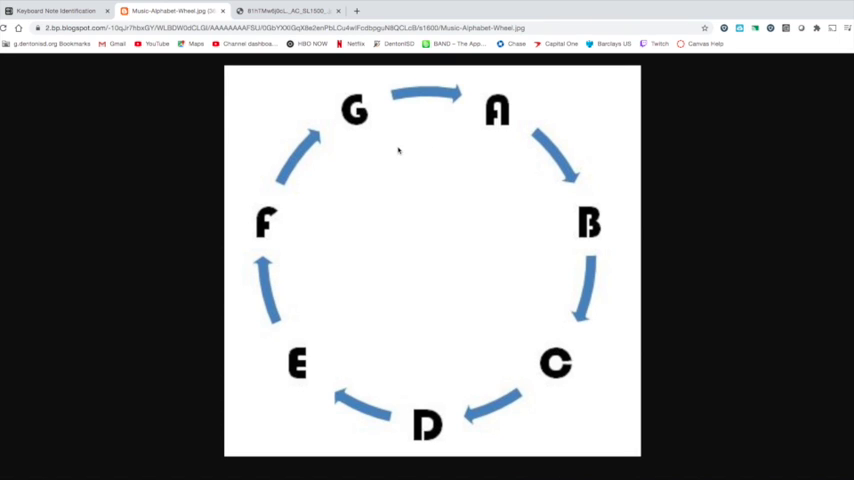
pyautogui.moveTo(357, 176)
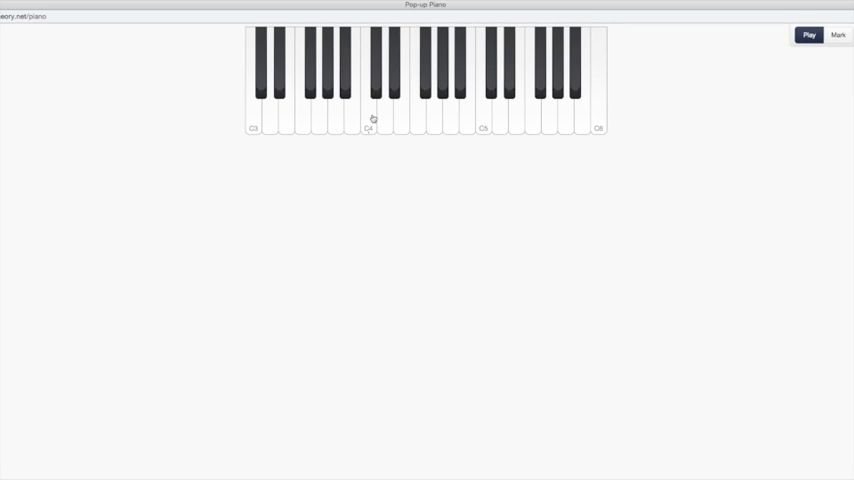
pyautogui.moveTo(430, 180)
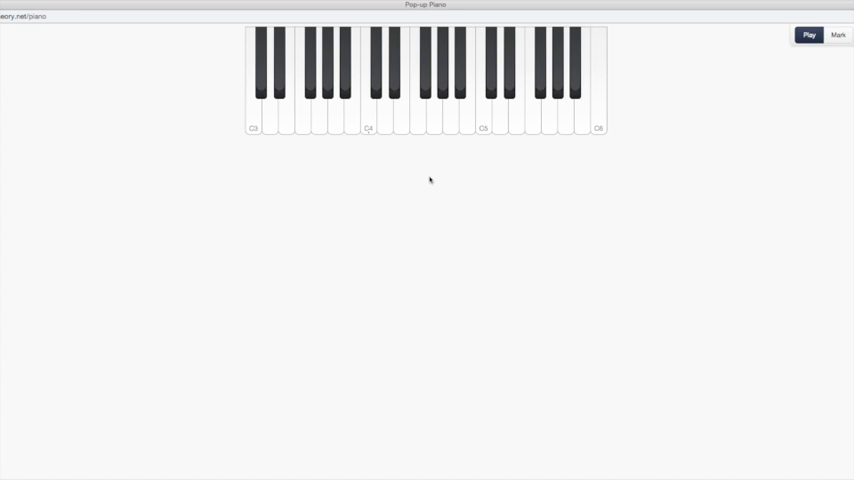
pyautogui.moveTo(345, 169)
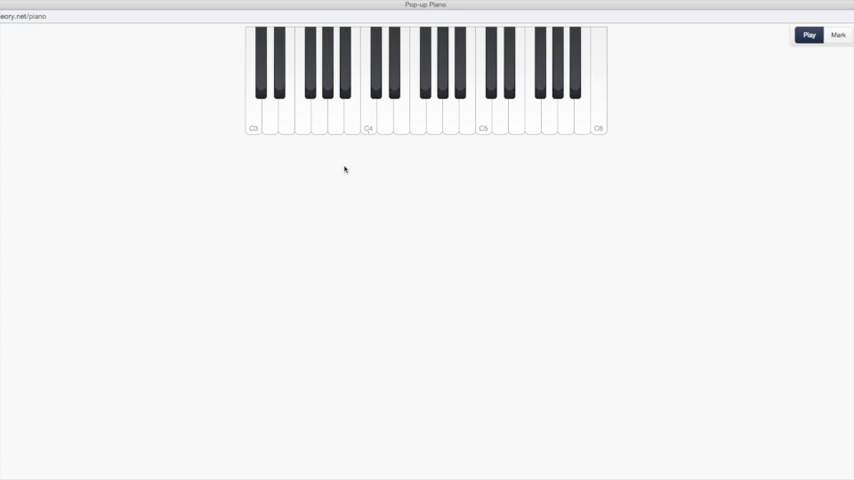
pyautogui.moveTo(441, 204)
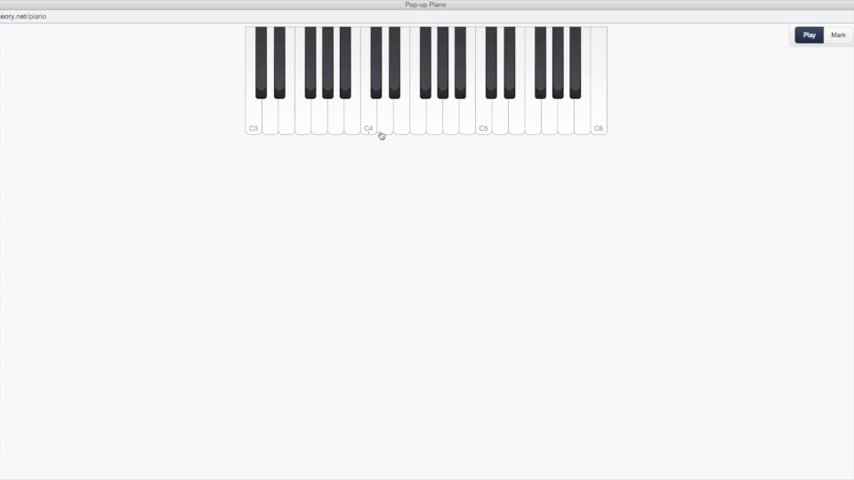
pyautogui.moveTo(491, 117)
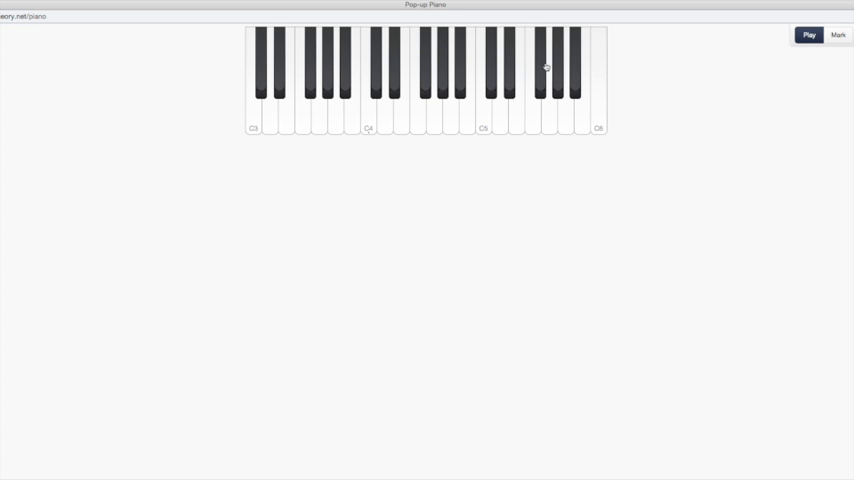
pyautogui.moveTo(306, 110)
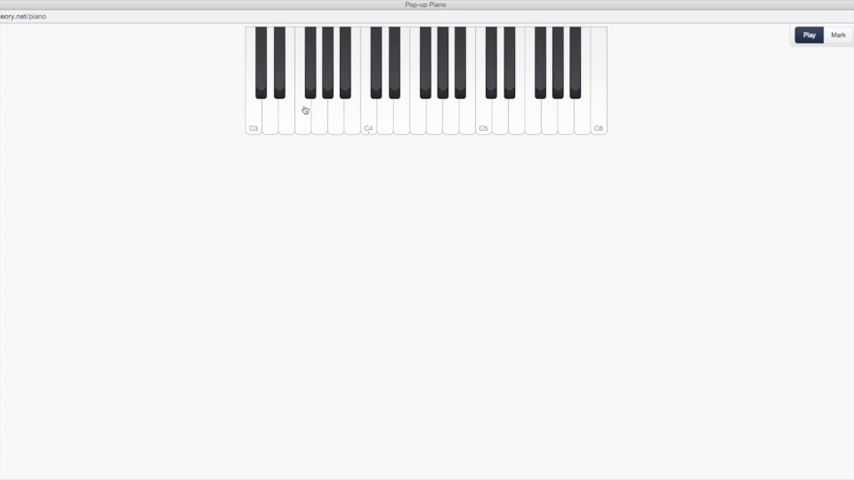
pyautogui.moveTo(471, 124)
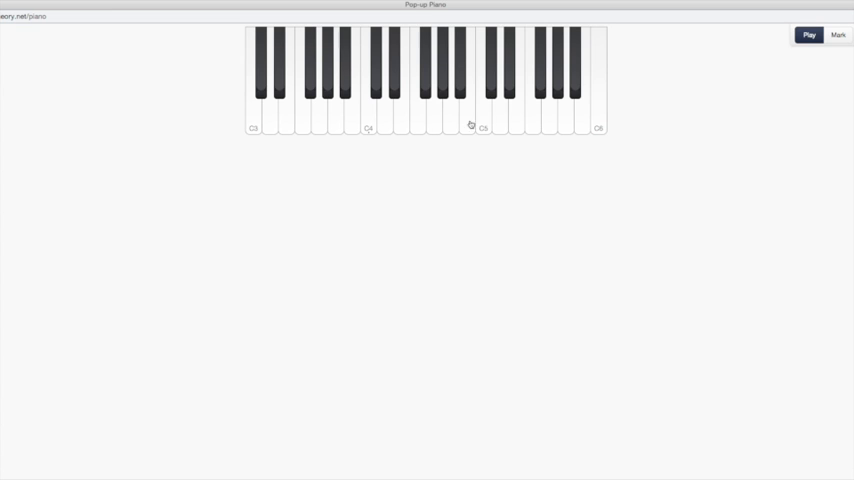
pyautogui.moveTo(280, 156)
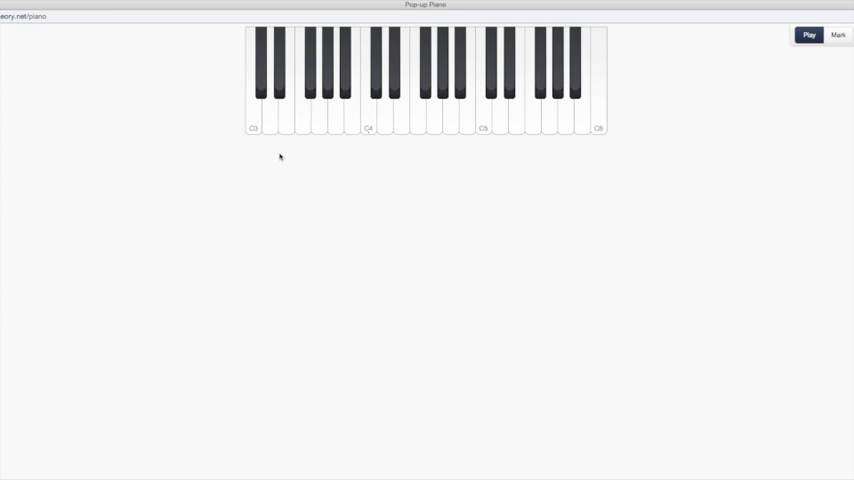
pyautogui.moveTo(429, 144)
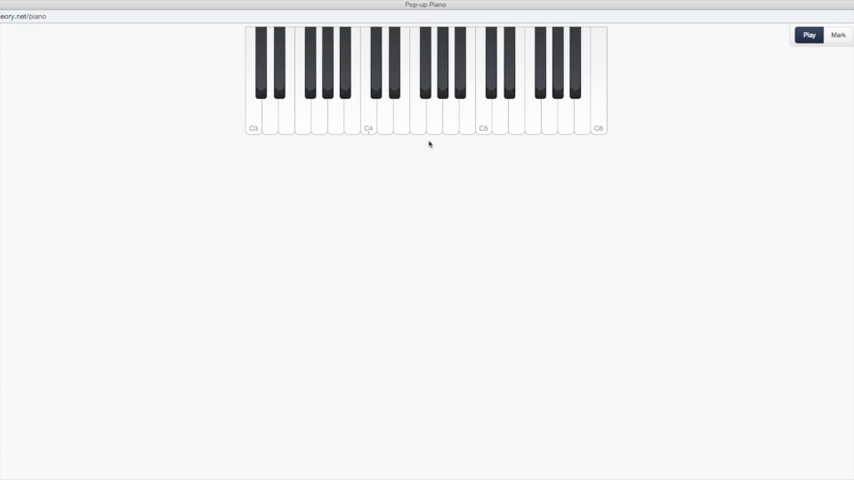
pyautogui.moveTo(447, 160)
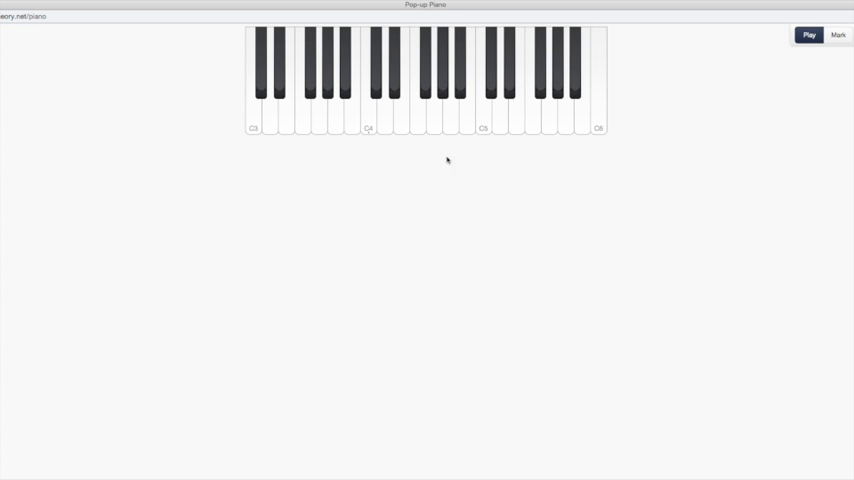
pyautogui.moveTo(425, 157)
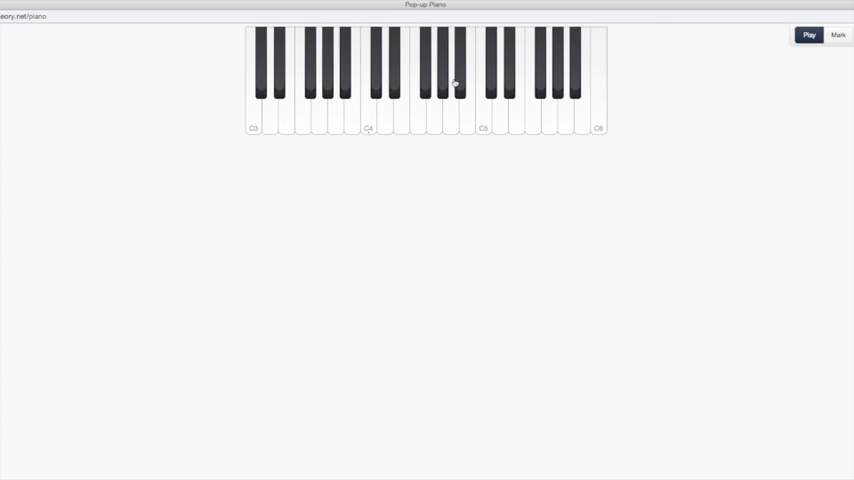
pyautogui.moveTo(404, 214)
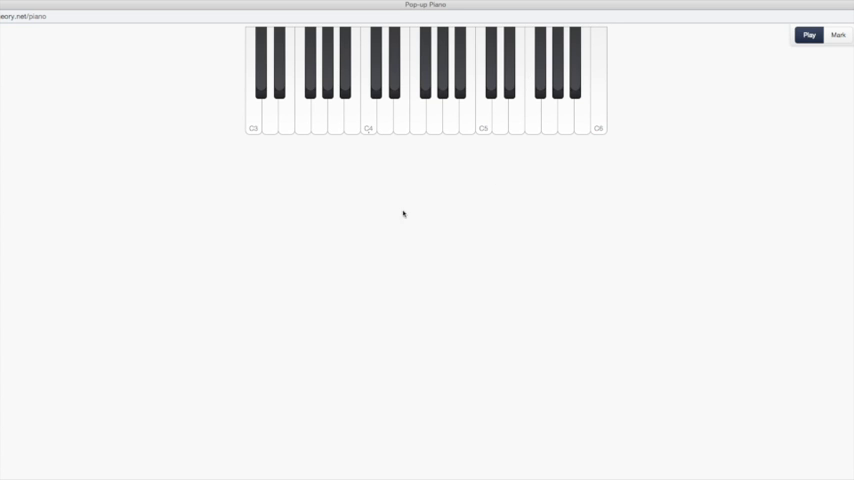
pyautogui.moveTo(372, 132)
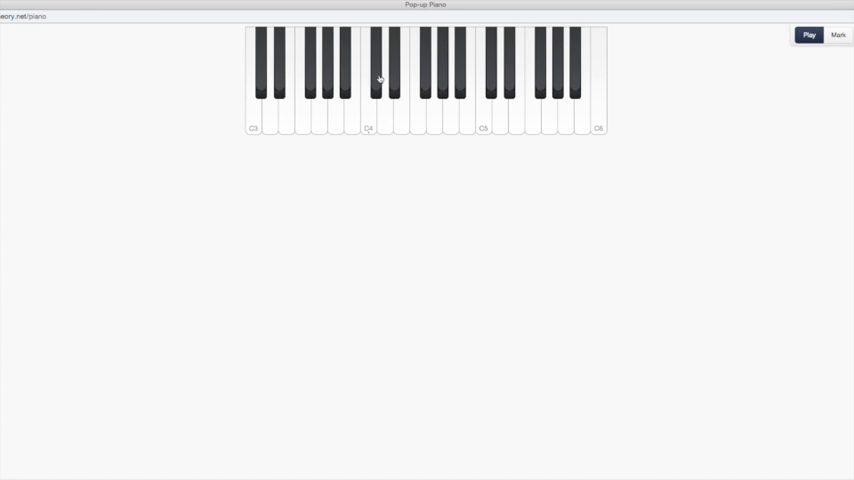
pyautogui.moveTo(364, 145)
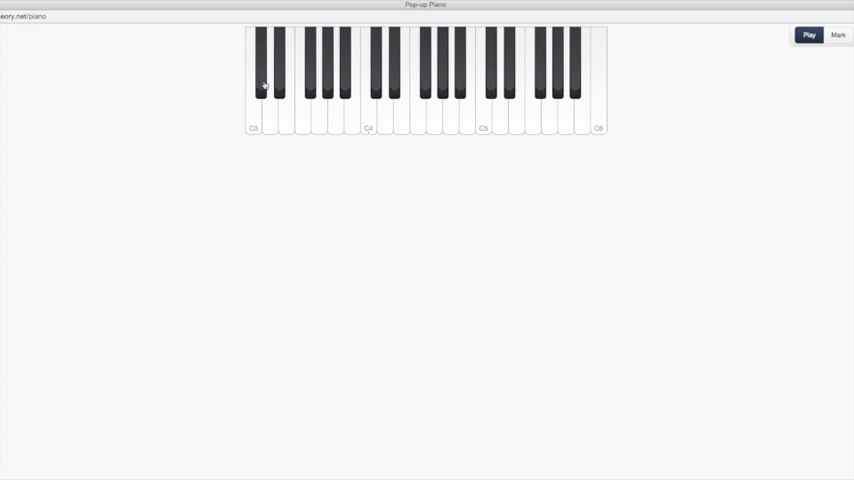
pyautogui.moveTo(484, 137)
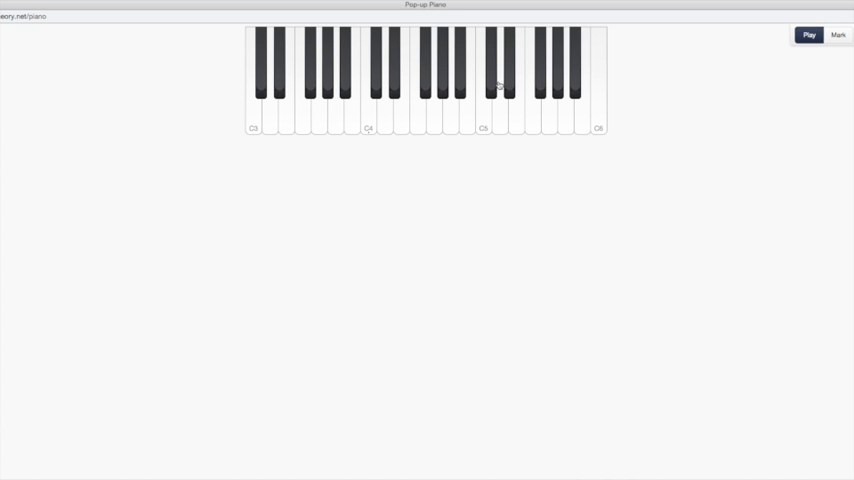
pyautogui.moveTo(476, 190)
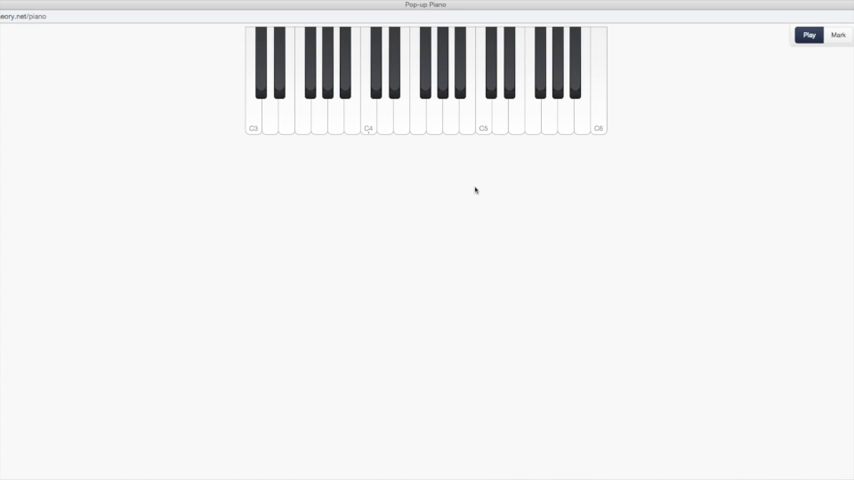
pyautogui.moveTo(368, 138)
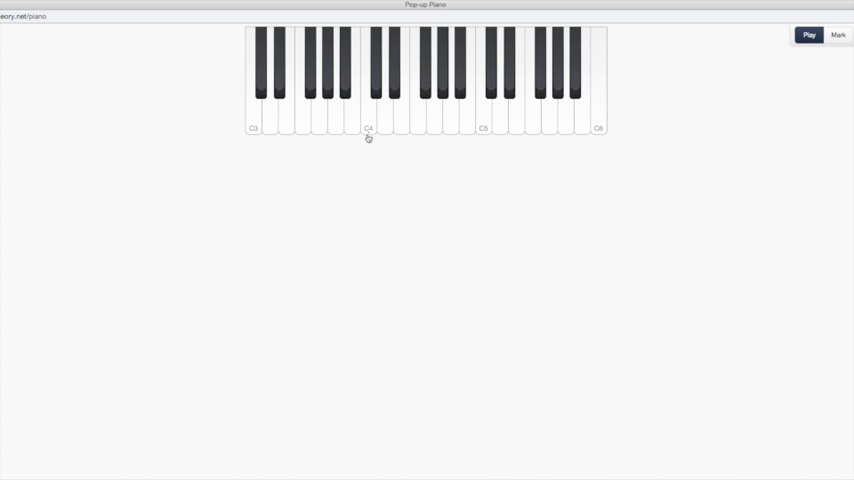
pyautogui.moveTo(319, 156)
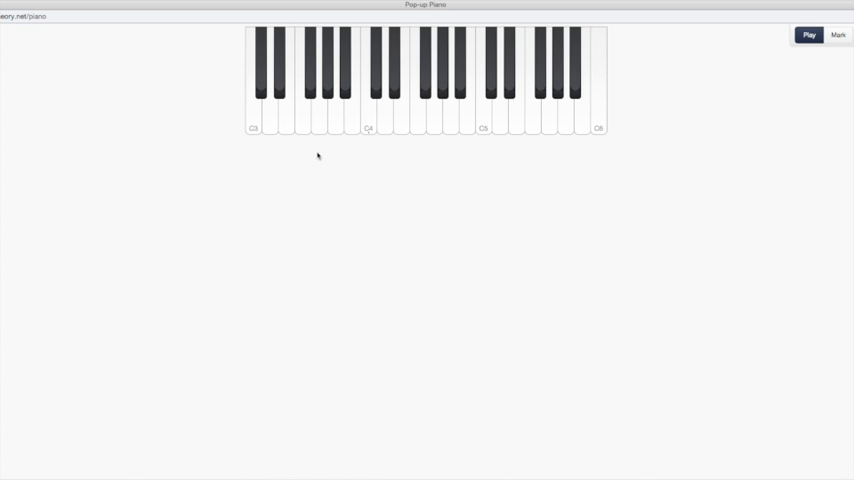
pyautogui.moveTo(307, 116)
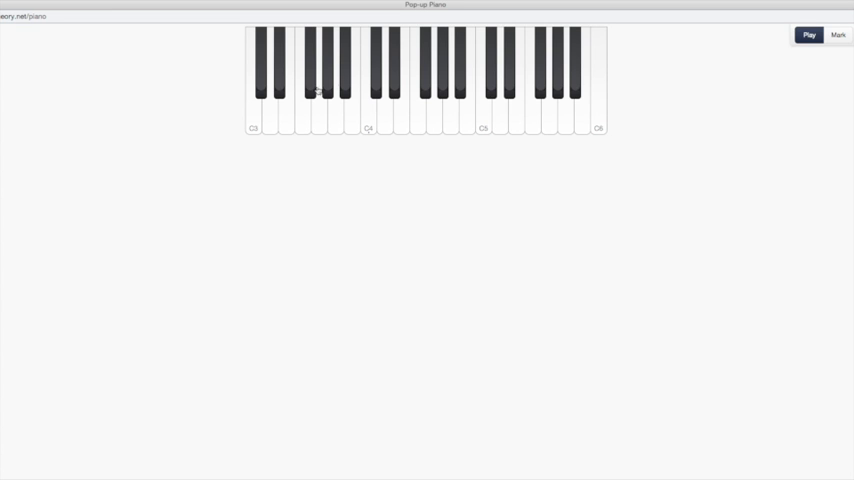
pyautogui.moveTo(427, 166)
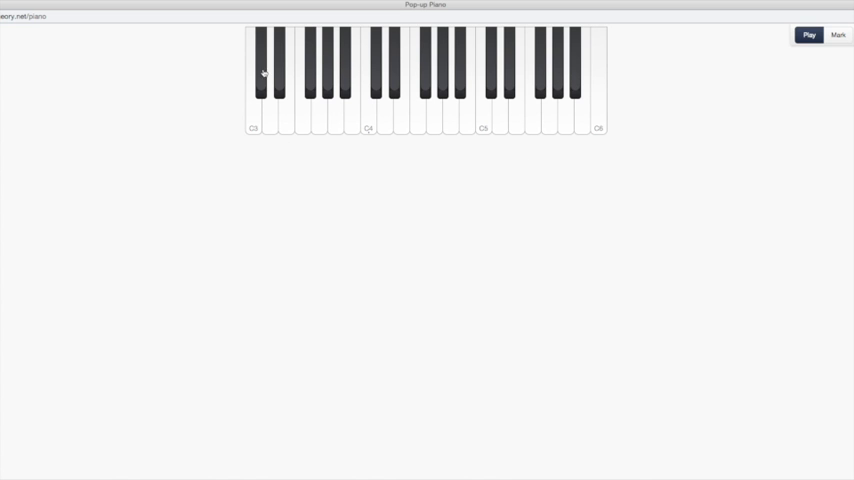
pyautogui.moveTo(407, 84)
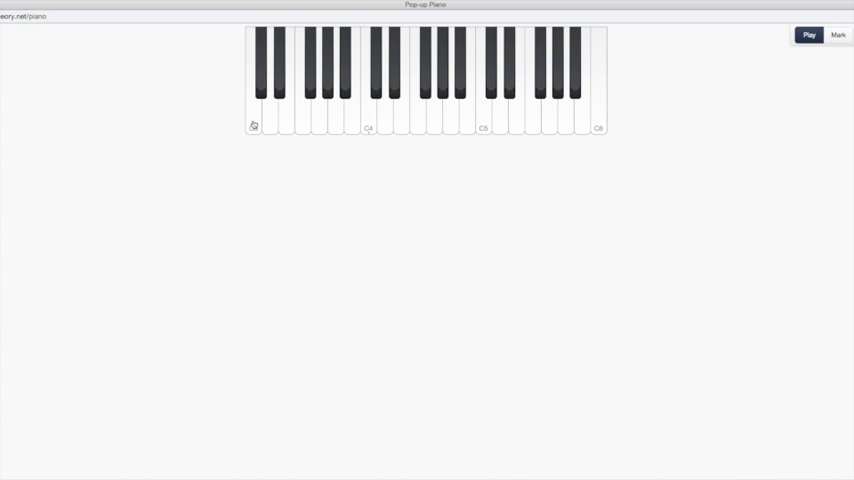
pyautogui.click(301, 120)
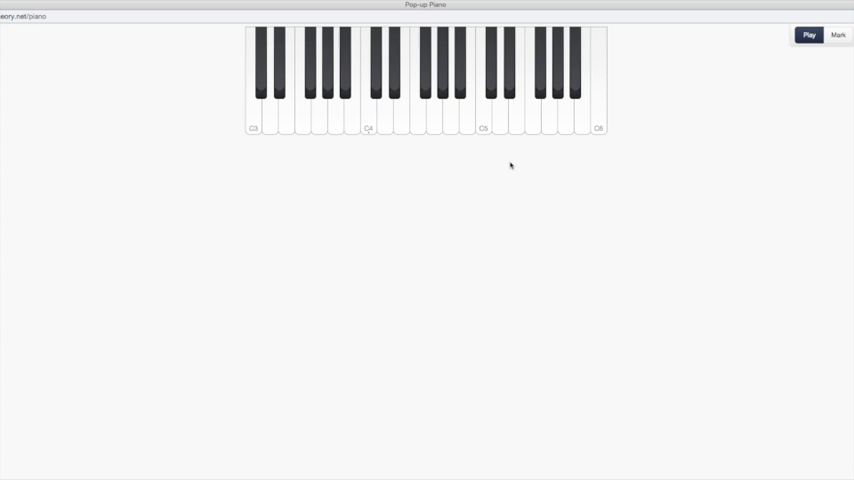
pyautogui.moveTo(463, 184)
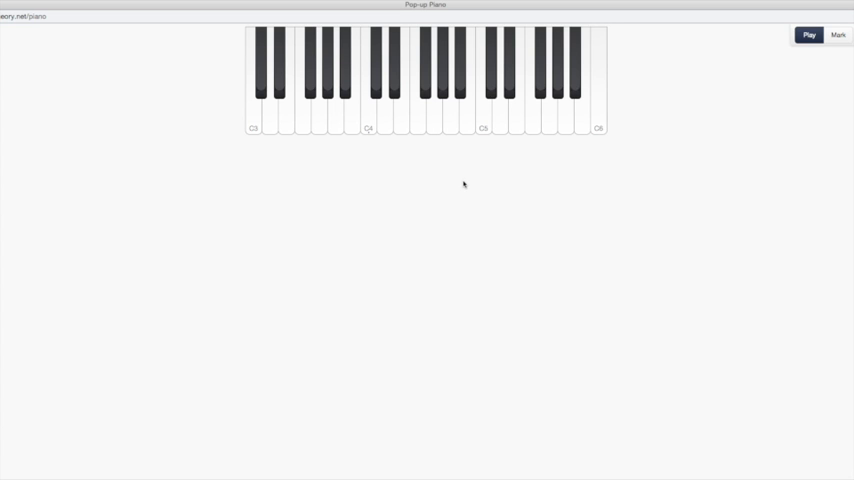
pyautogui.moveTo(432, 171)
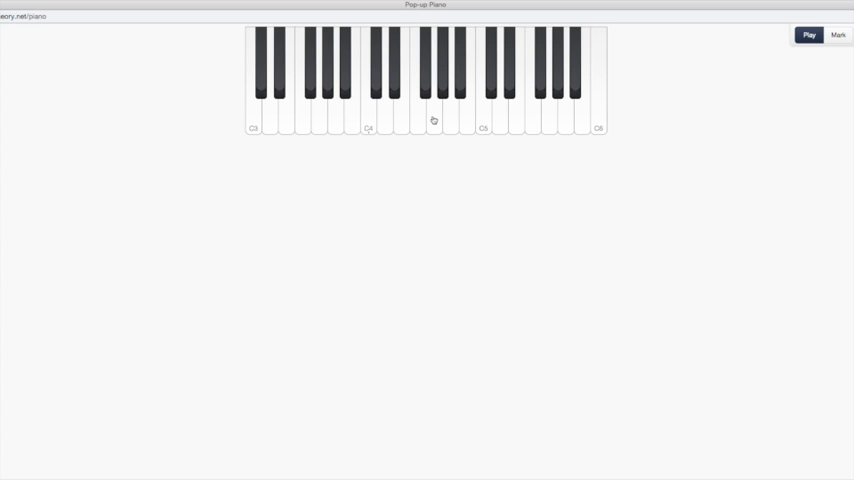
pyautogui.moveTo(421, 196)
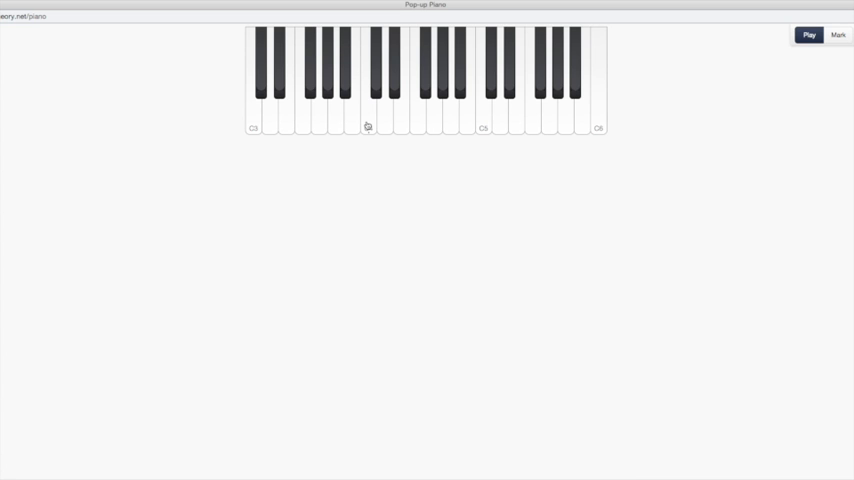
pyautogui.moveTo(385, 125)
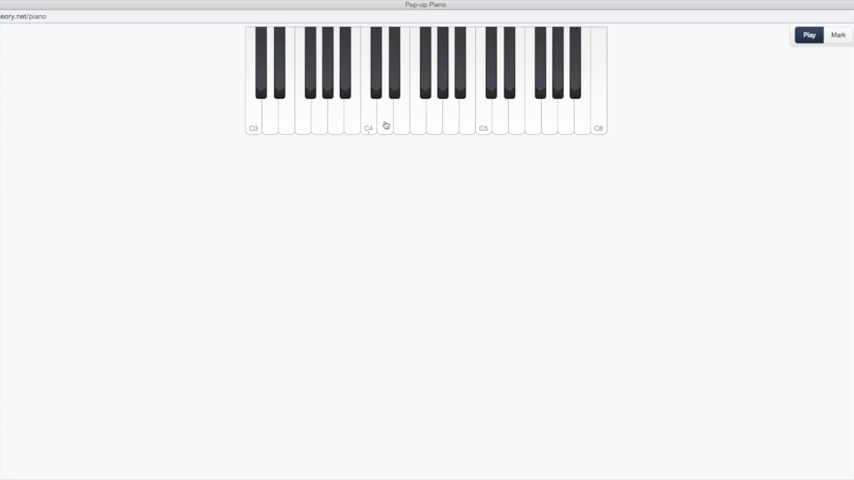
pyautogui.moveTo(564, 195)
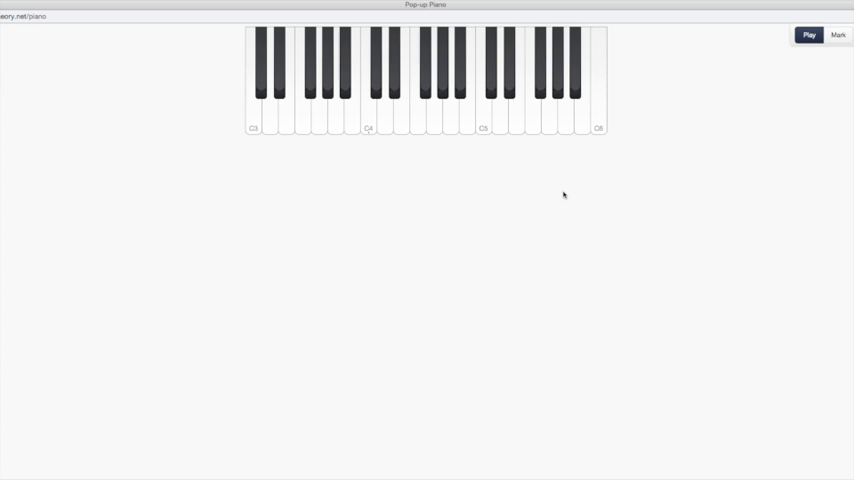
pyautogui.moveTo(440, 205)
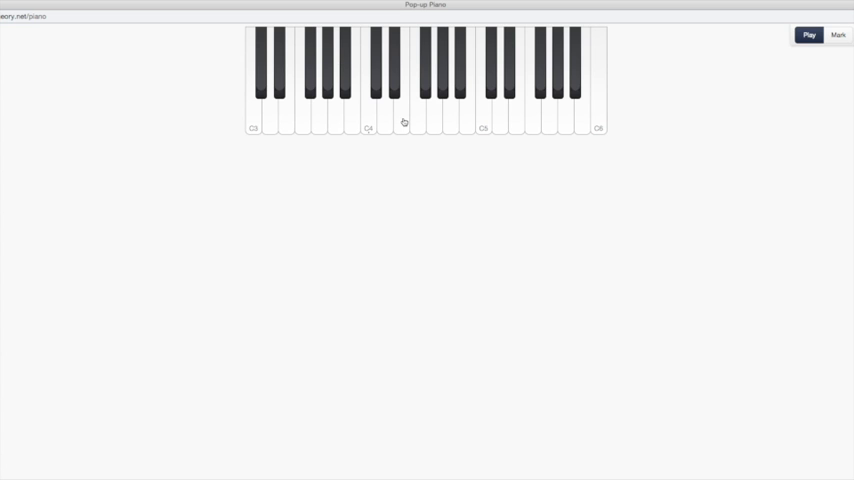
pyautogui.moveTo(370, 122)
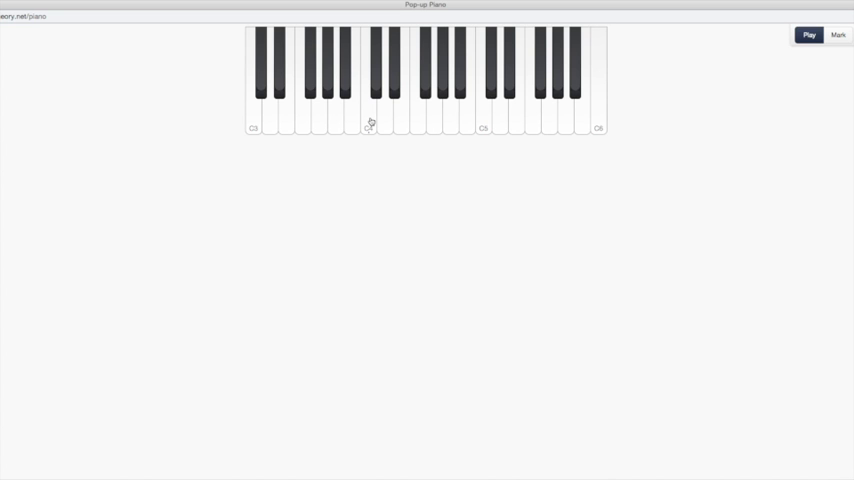
pyautogui.moveTo(385, 121)
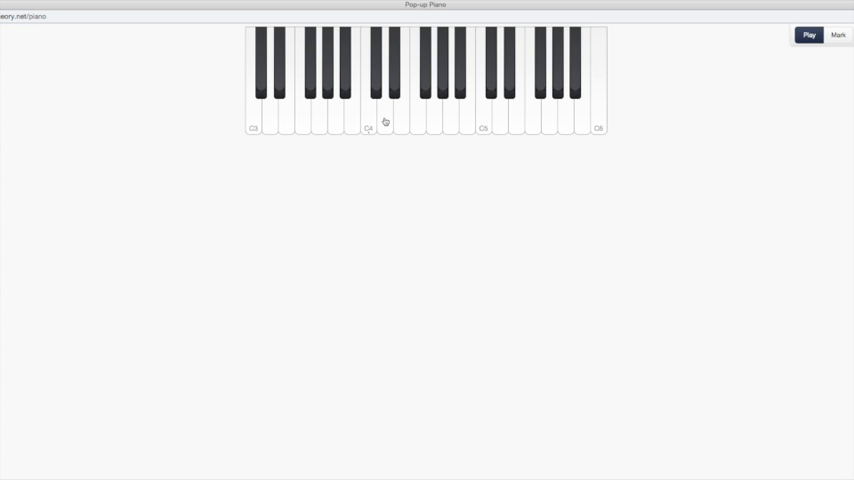
pyautogui.moveTo(421, 122)
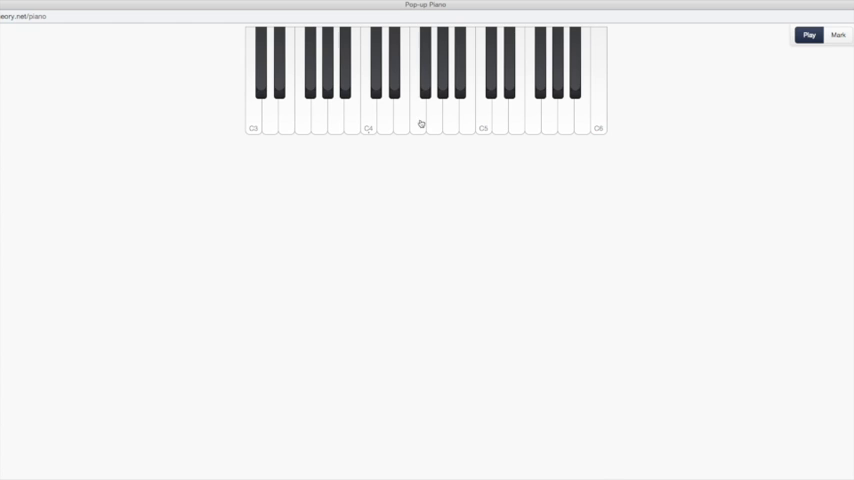
pyautogui.moveTo(438, 124)
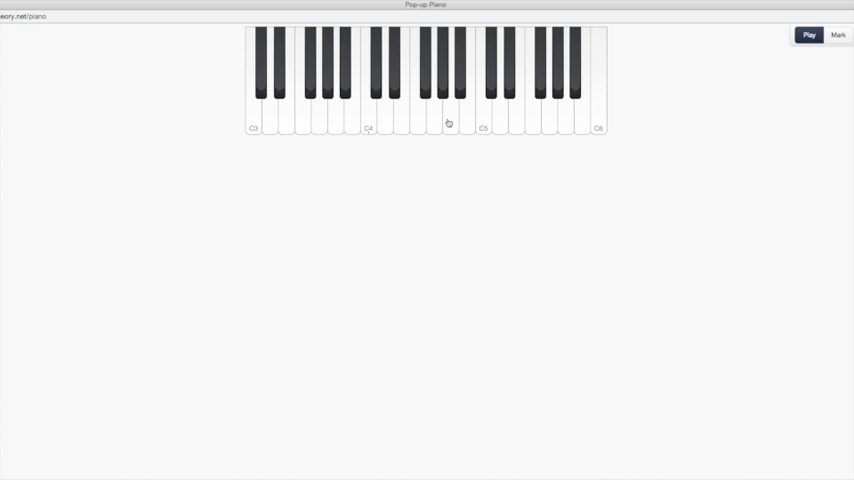
pyautogui.moveTo(465, 123)
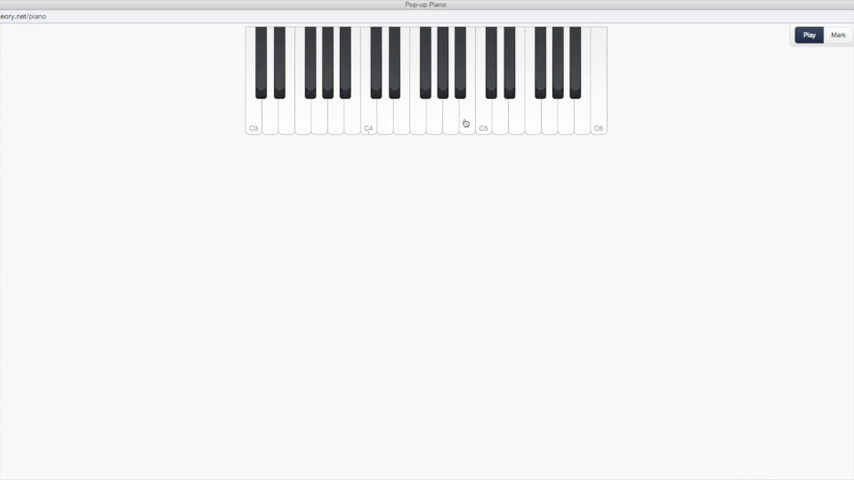
pyautogui.moveTo(477, 147)
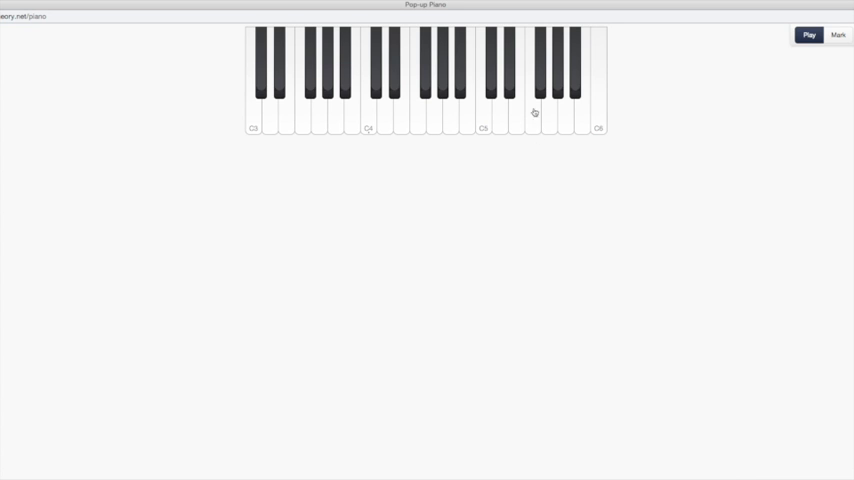
pyautogui.moveTo(537, 118)
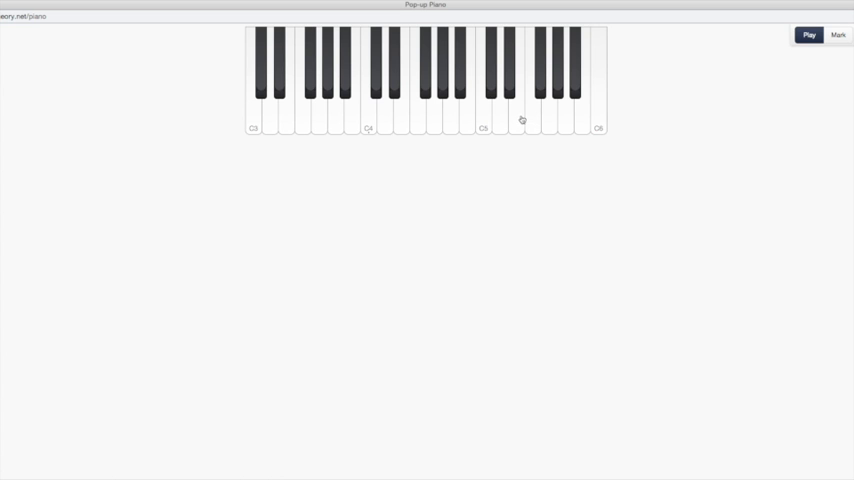
pyautogui.moveTo(504, 119)
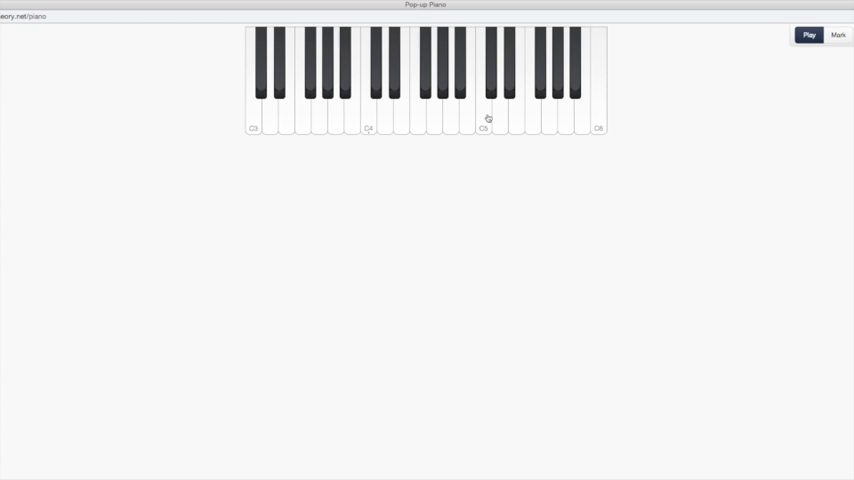
pyautogui.moveTo(463, 118)
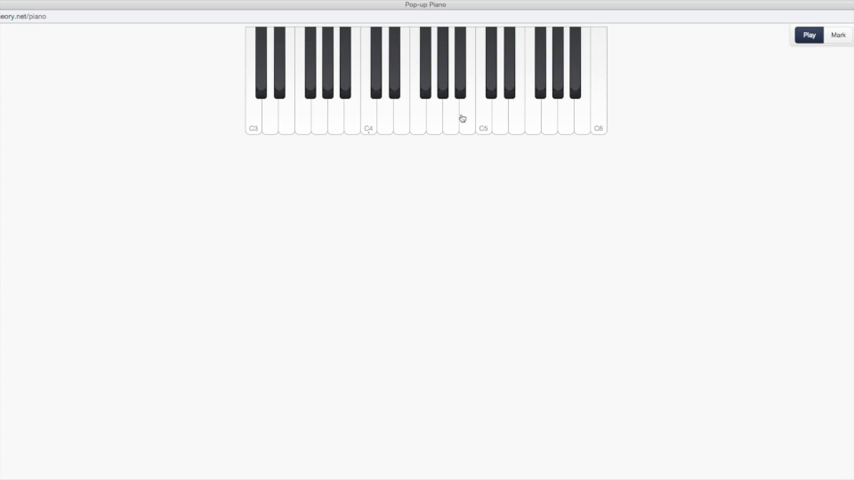
pyautogui.moveTo(435, 118)
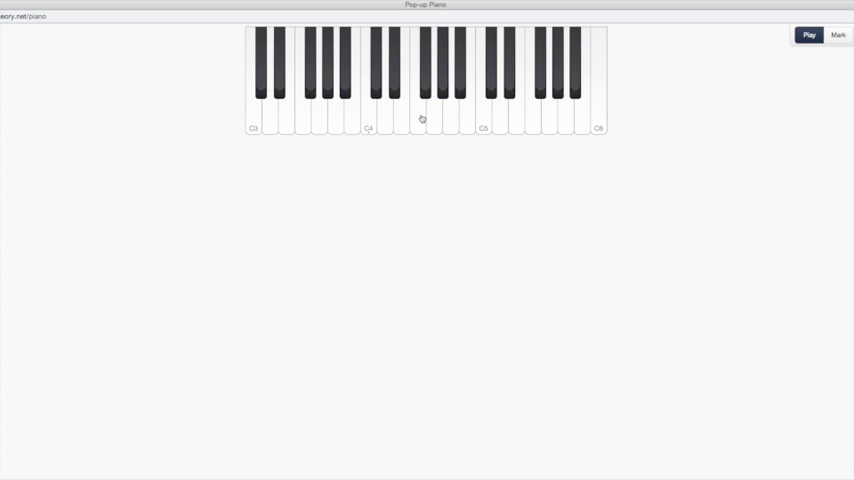
pyautogui.moveTo(421, 196)
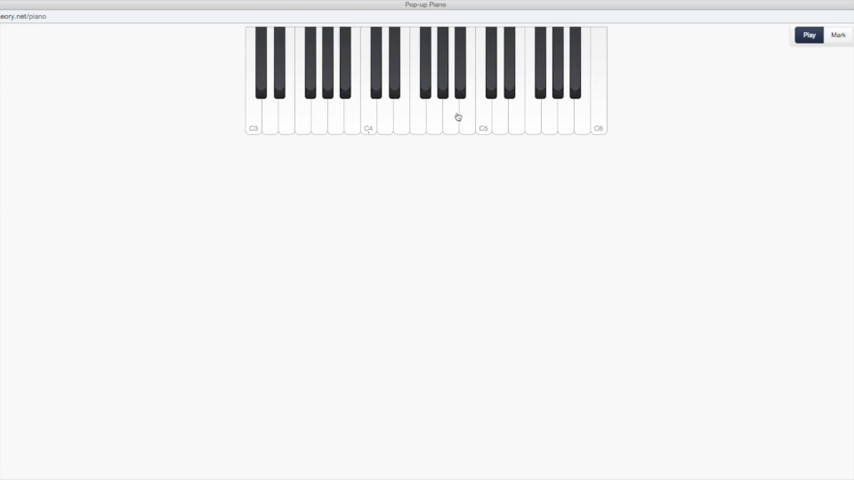
pyautogui.moveTo(473, 210)
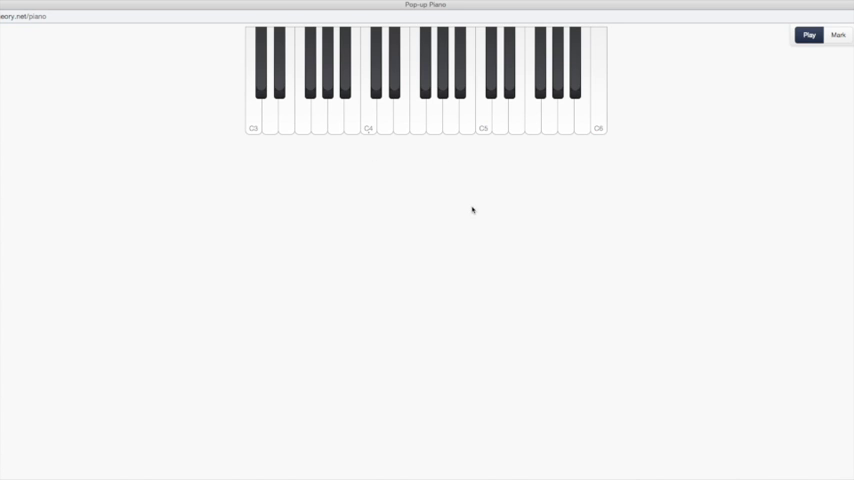
pyautogui.moveTo(431, 207)
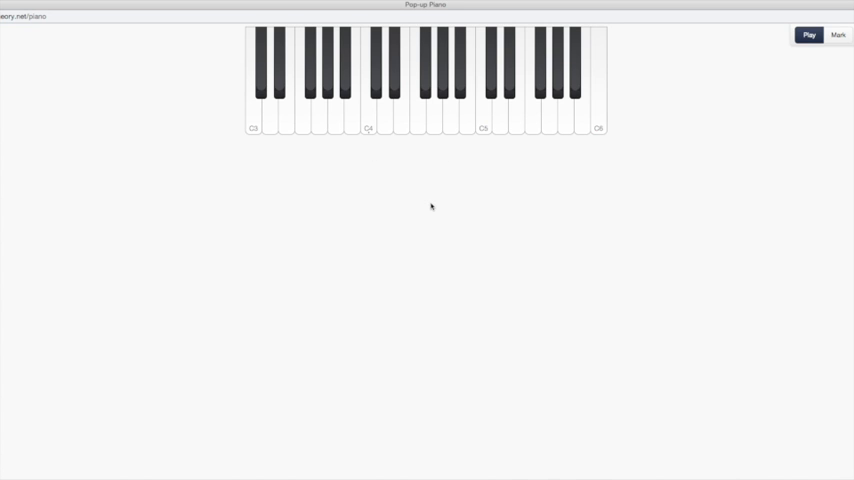
pyautogui.moveTo(489, 140)
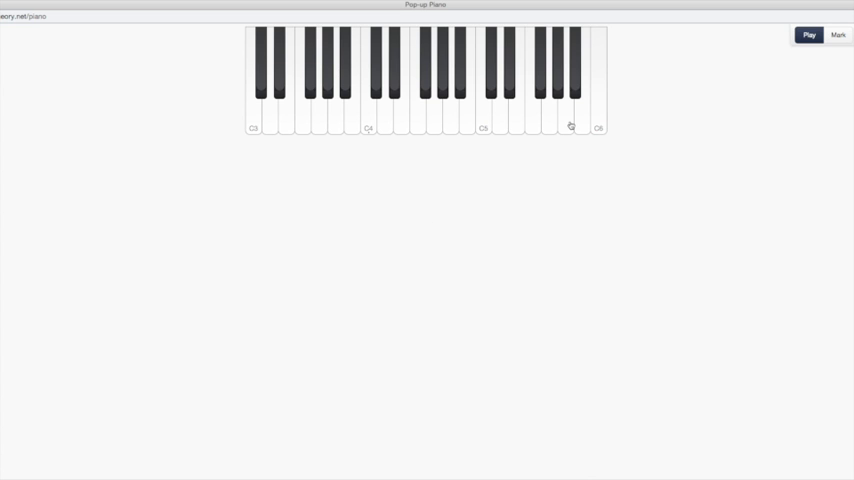
pyautogui.moveTo(347, 201)
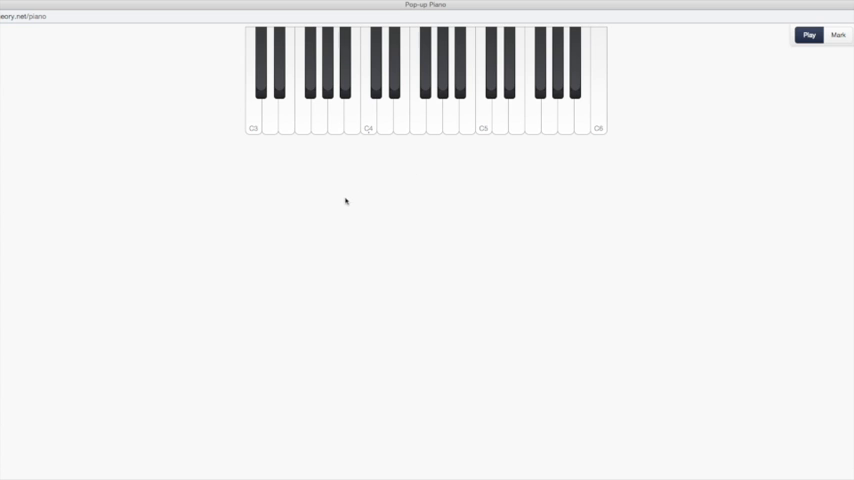
pyautogui.moveTo(408, 186)
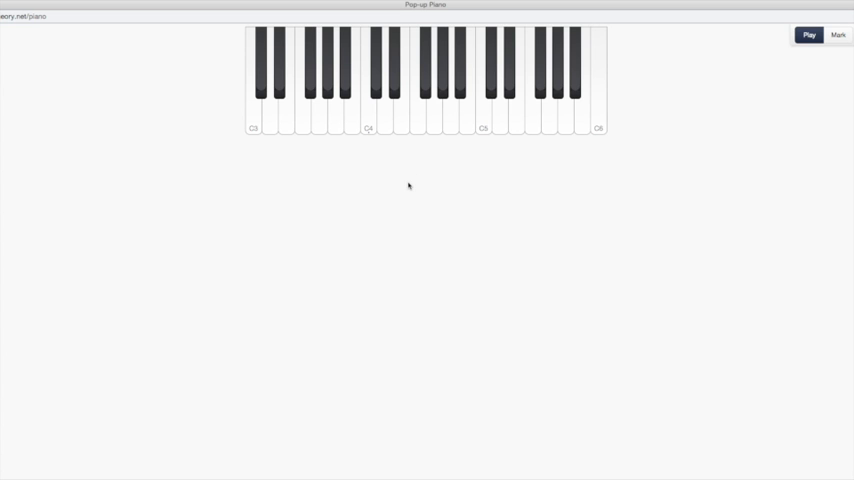
pyautogui.moveTo(421, 144)
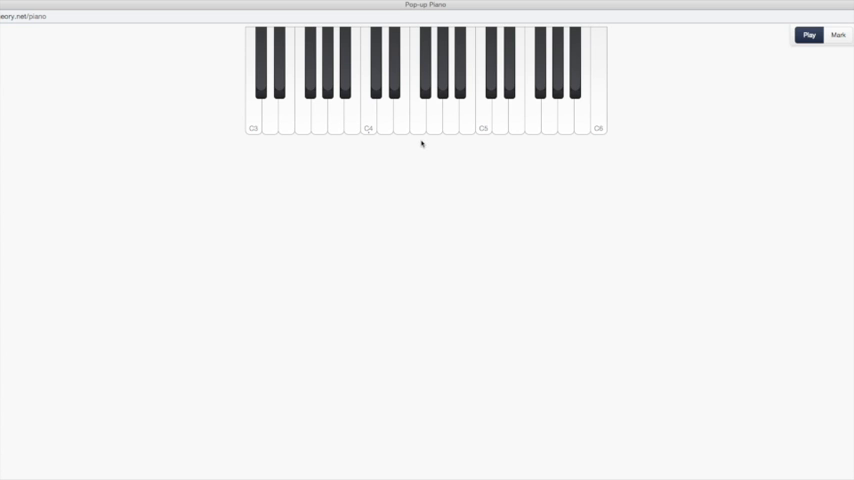
pyautogui.moveTo(420, 127)
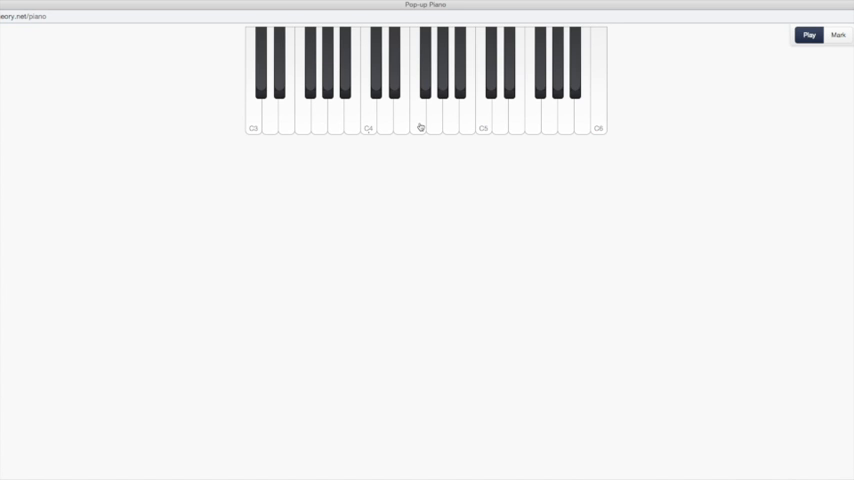
pyautogui.moveTo(447, 155)
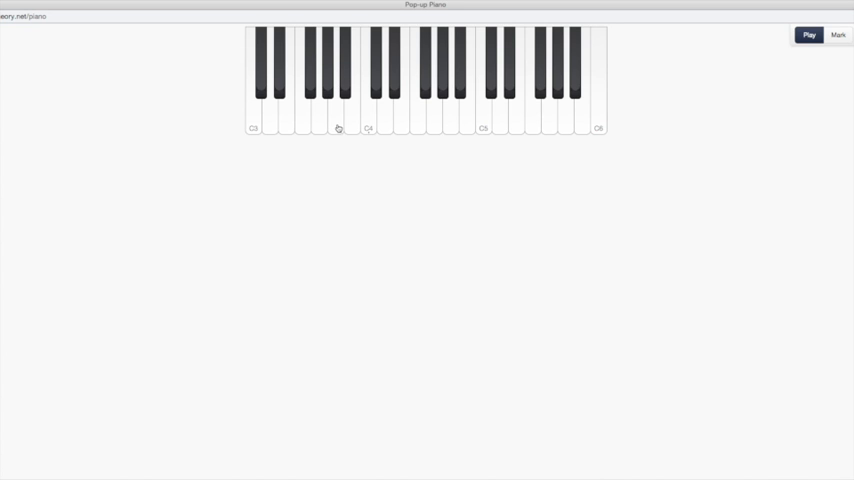
pyautogui.moveTo(366, 217)
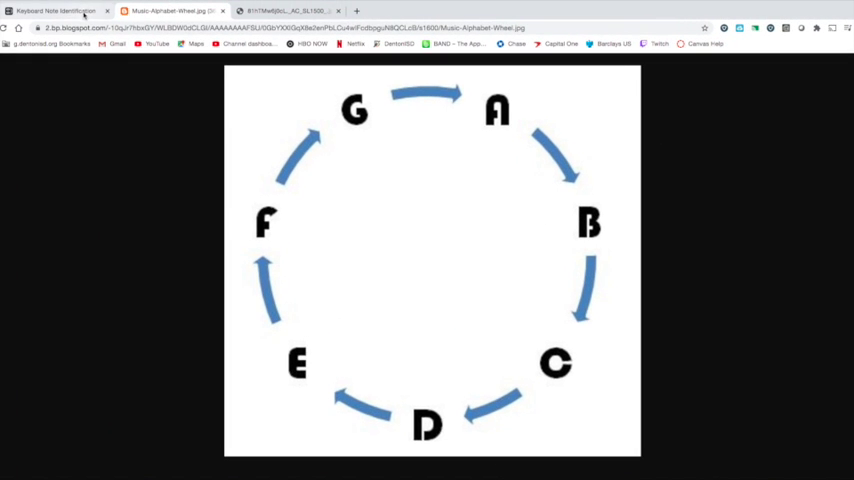
# Step: Return to the Keyboard Note Identification exercise tab at 0/0
pyautogui.click(55, 11)
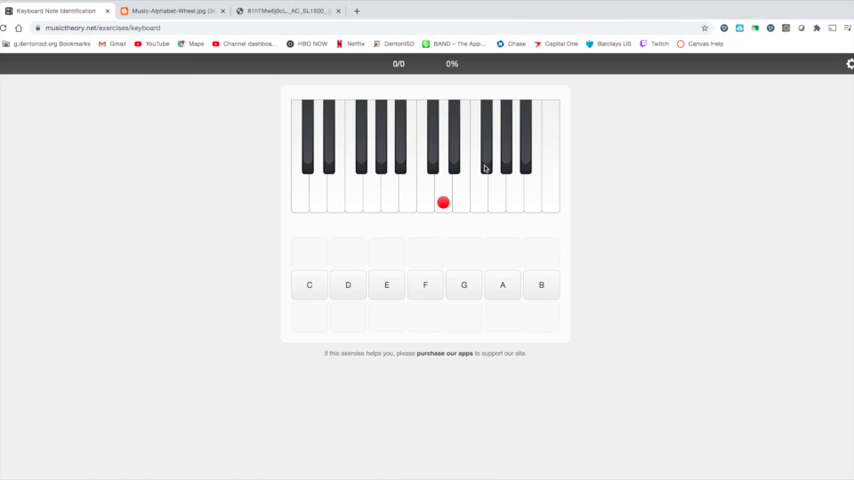
pyautogui.moveTo(710, 148)
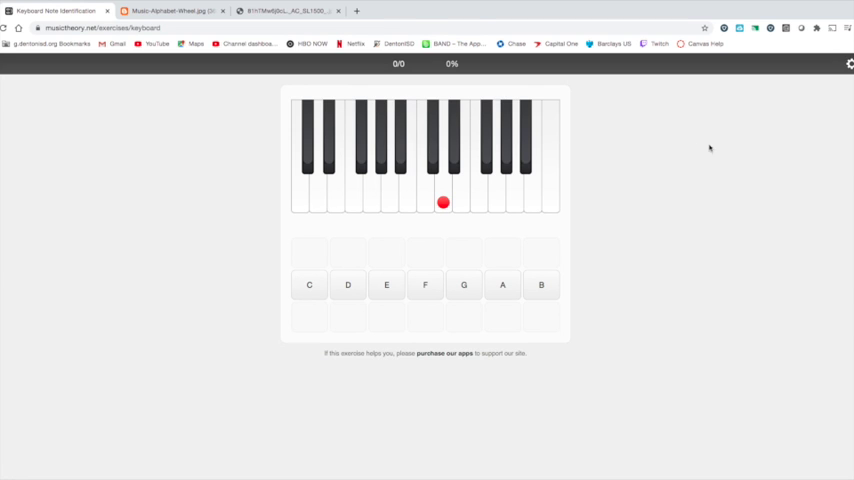
pyautogui.moveTo(408, 139)
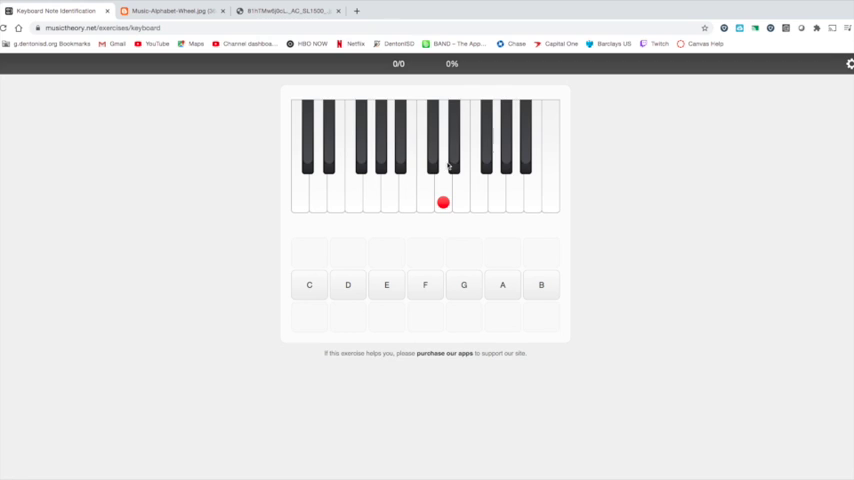
pyautogui.moveTo(425, 203)
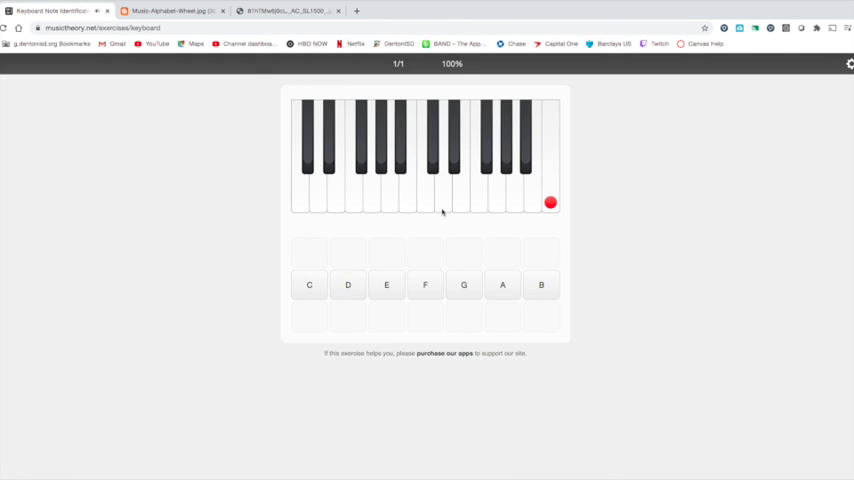
pyautogui.moveTo(485, 242)
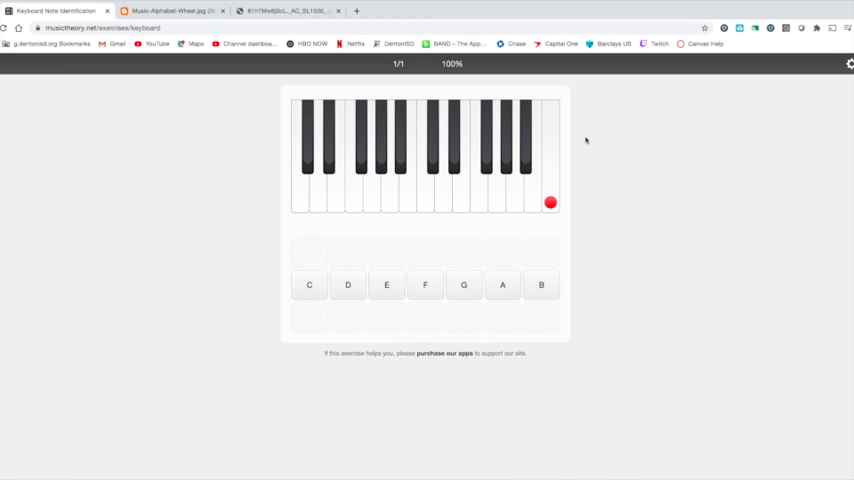
pyautogui.moveTo(481, 198)
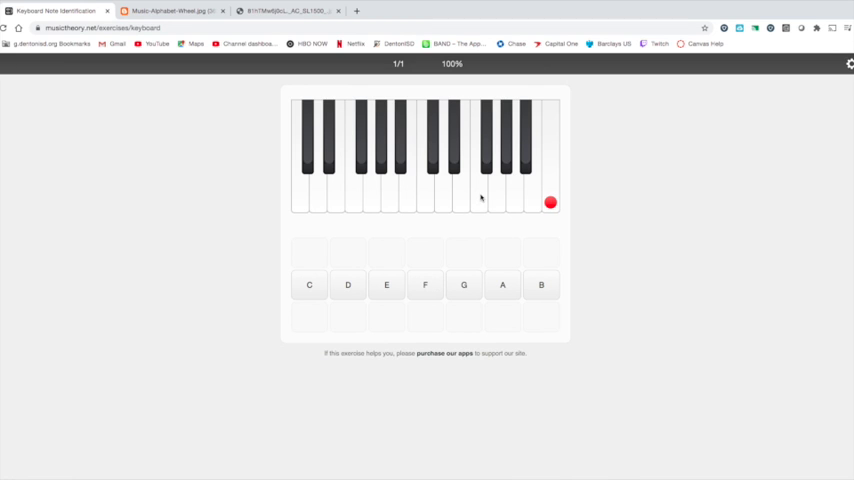
pyautogui.moveTo(481, 192)
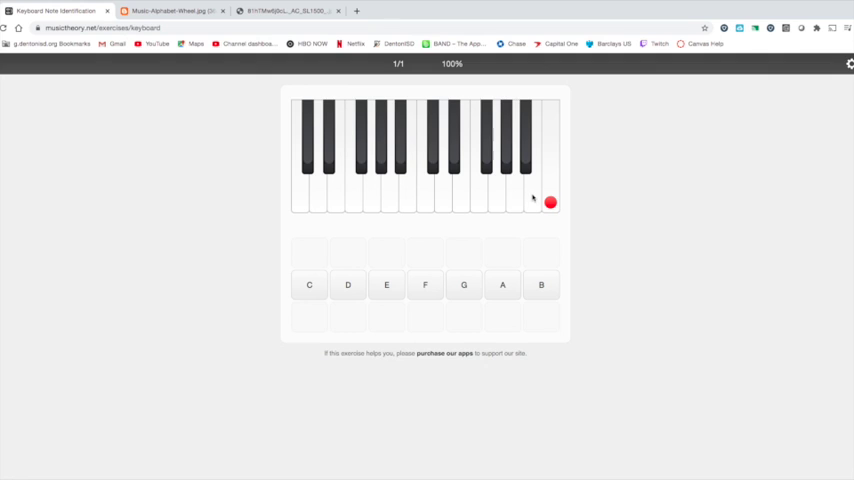
pyautogui.moveTo(346, 253)
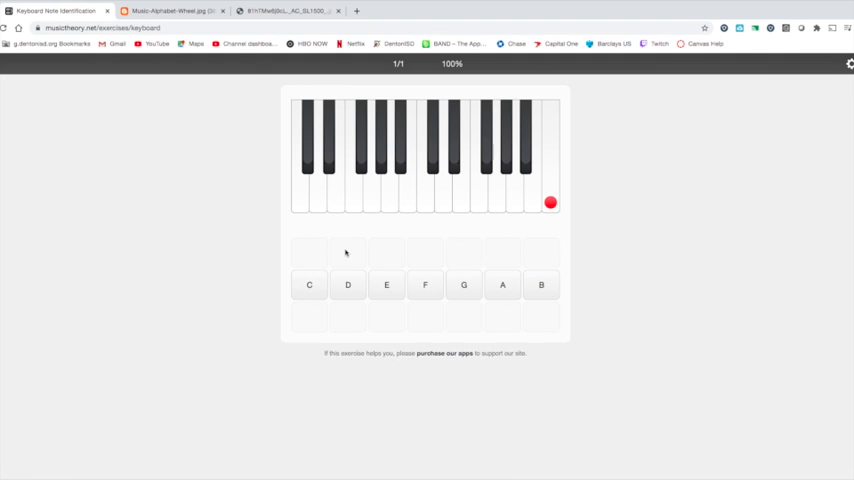
pyautogui.moveTo(568, 133)
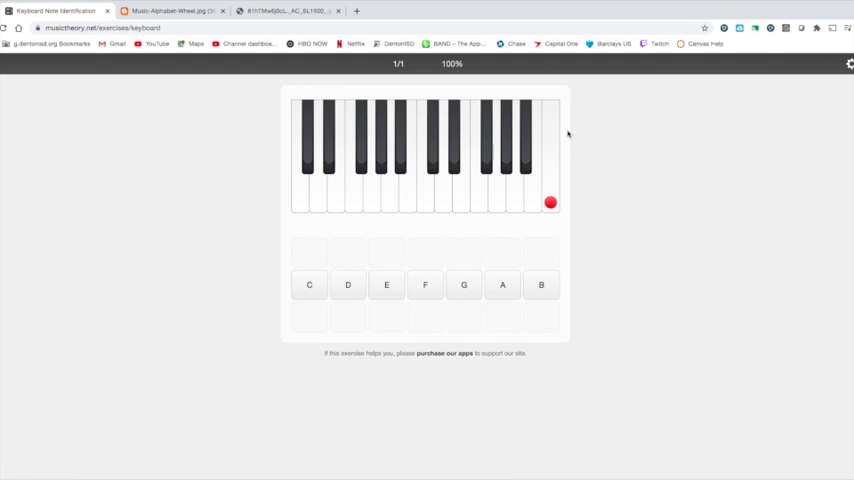
# Step: Name the marked highest white key as C, raising the score to 2/2
pyautogui.click(309, 285)
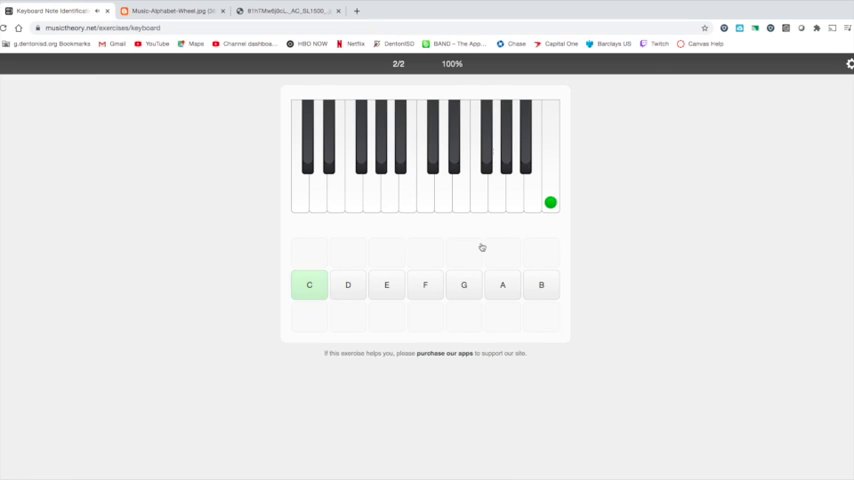
pyautogui.click(309, 285)
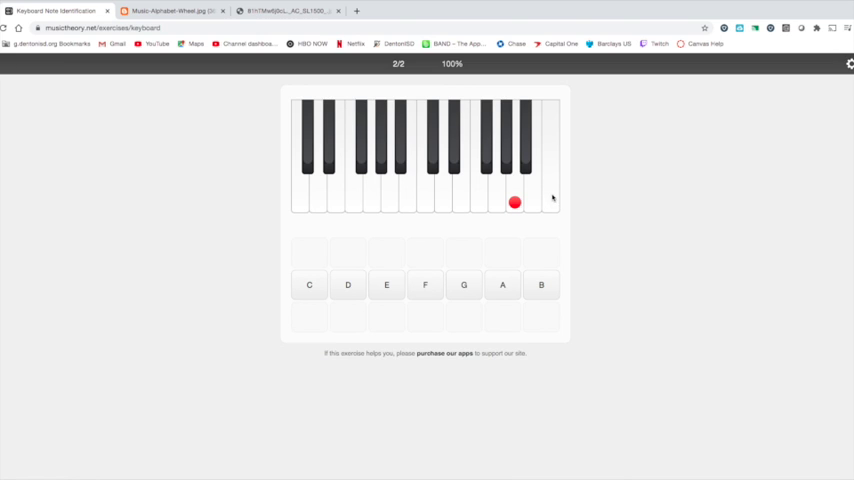
pyautogui.moveTo(564, 201)
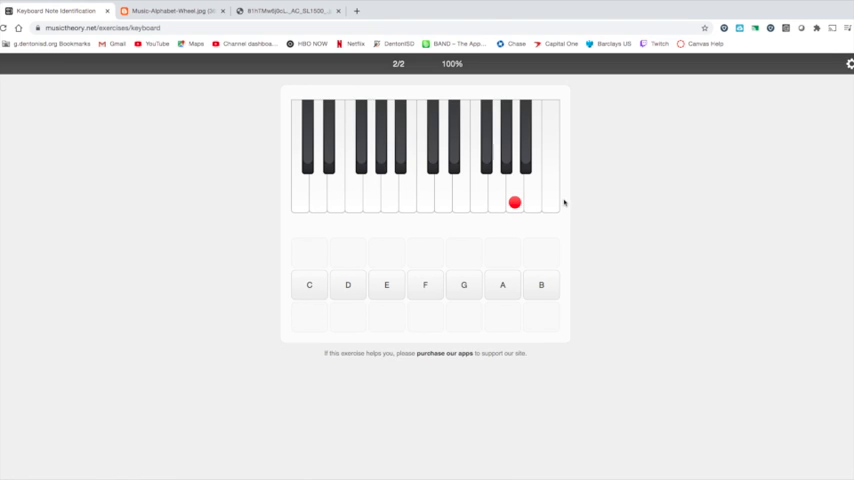
pyautogui.moveTo(550, 197)
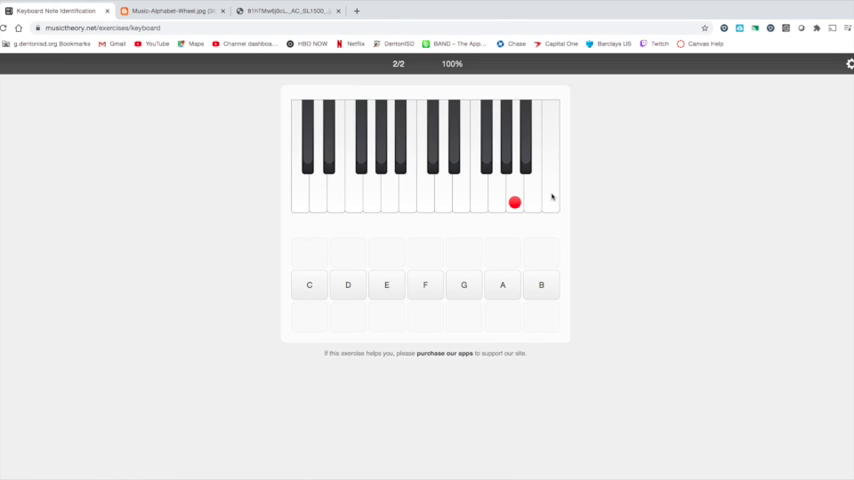
pyautogui.moveTo(531, 201)
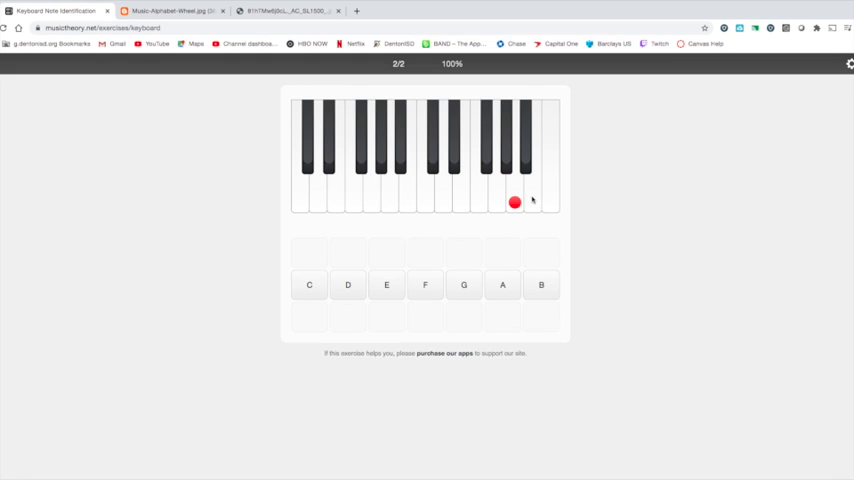
# Step: Name the next four marked keys A, B, F and E, reaching 6/6 at 100%
pyautogui.click(502, 285)
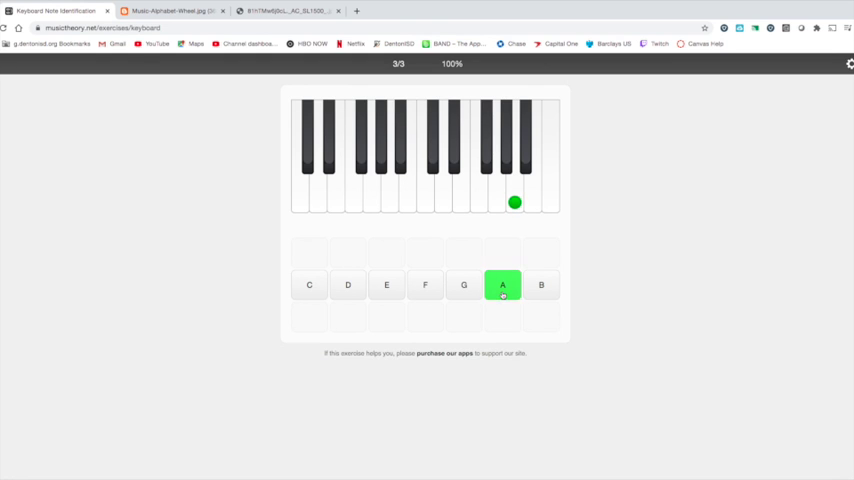
pyautogui.click(502, 285)
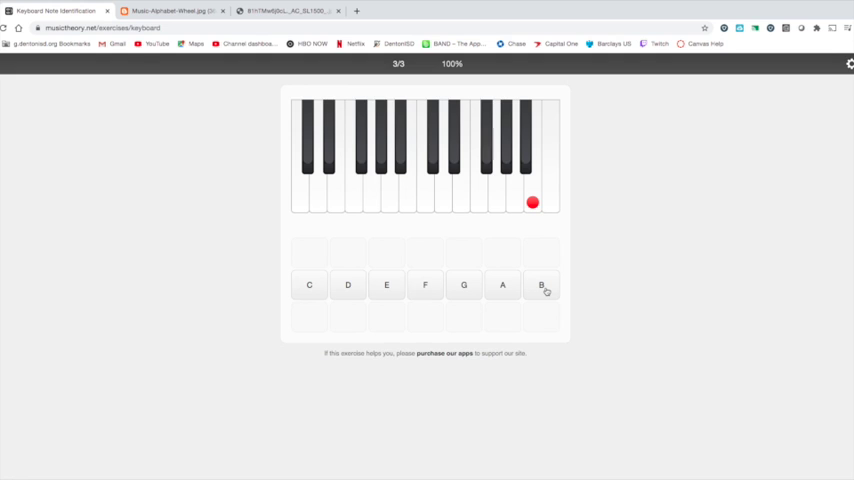
pyautogui.click(541, 285)
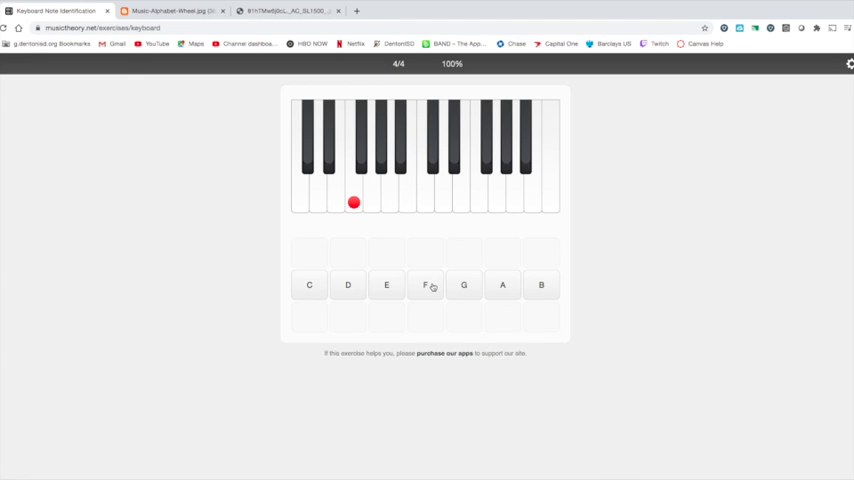
pyautogui.click(425, 284)
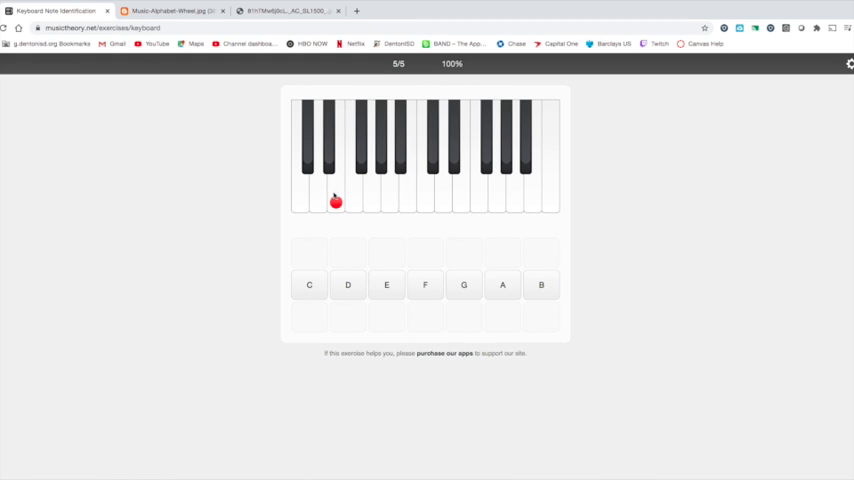
pyautogui.click(386, 285)
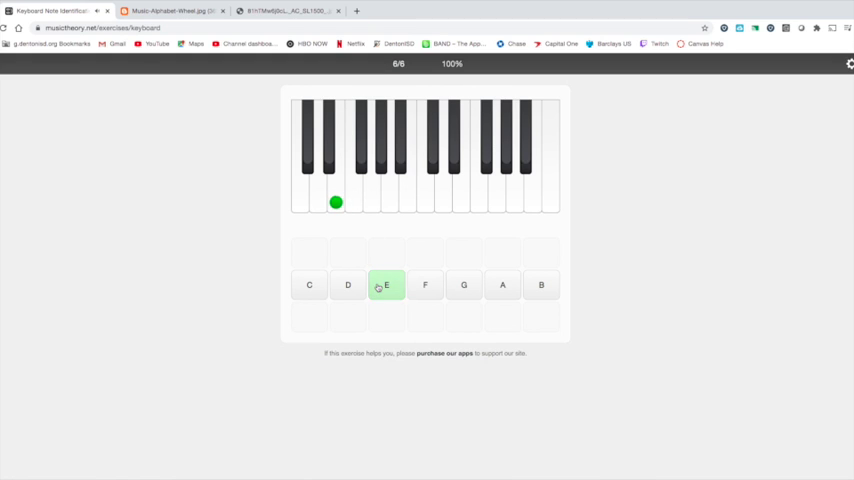
pyautogui.click(386, 285)
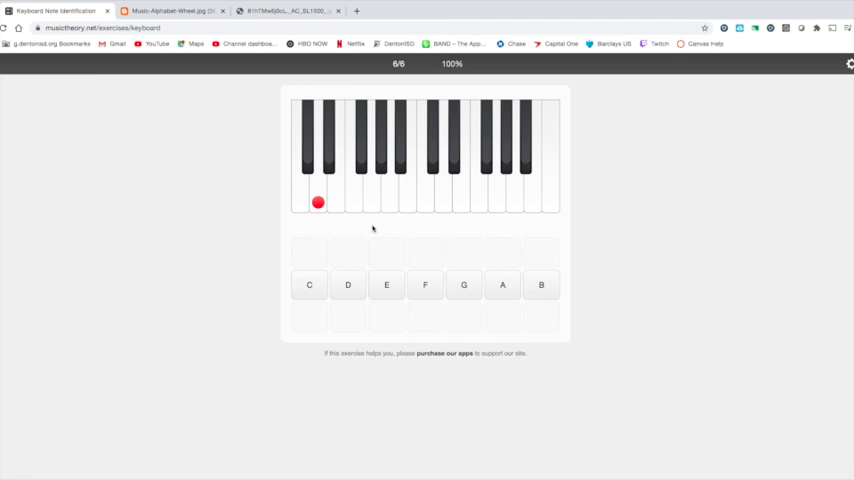
pyautogui.moveTo(458, 184)
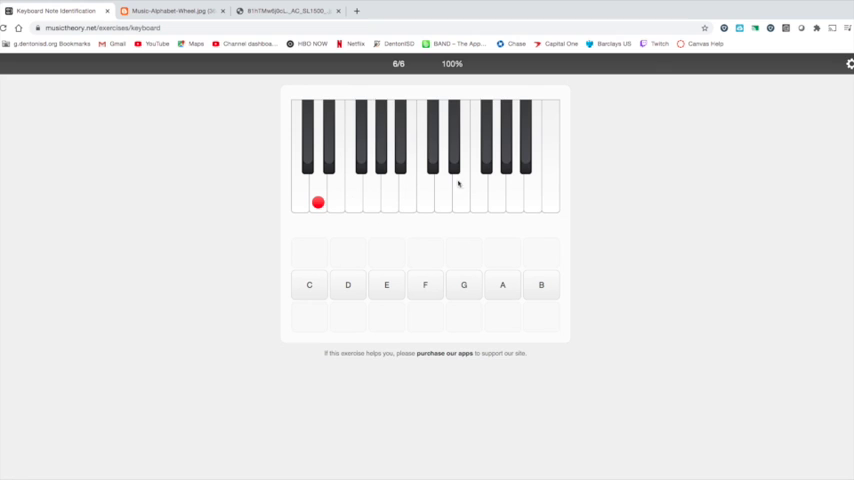
pyautogui.moveTo(418, 187)
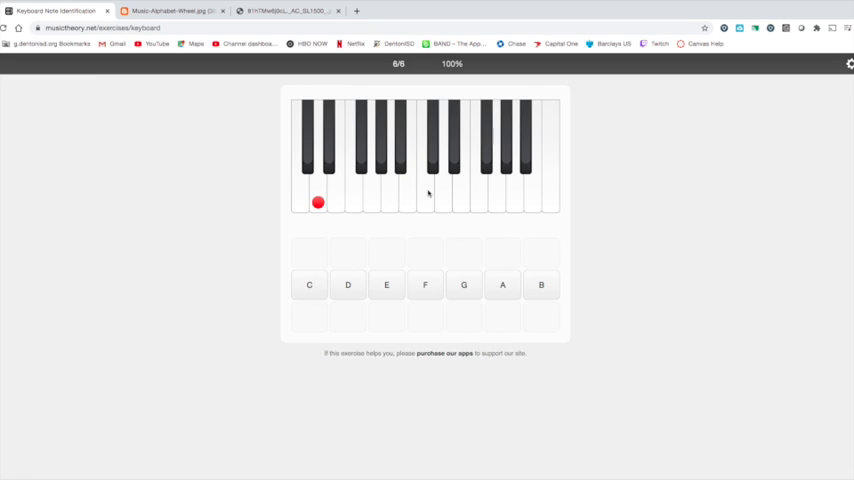
pyautogui.moveTo(406, 206)
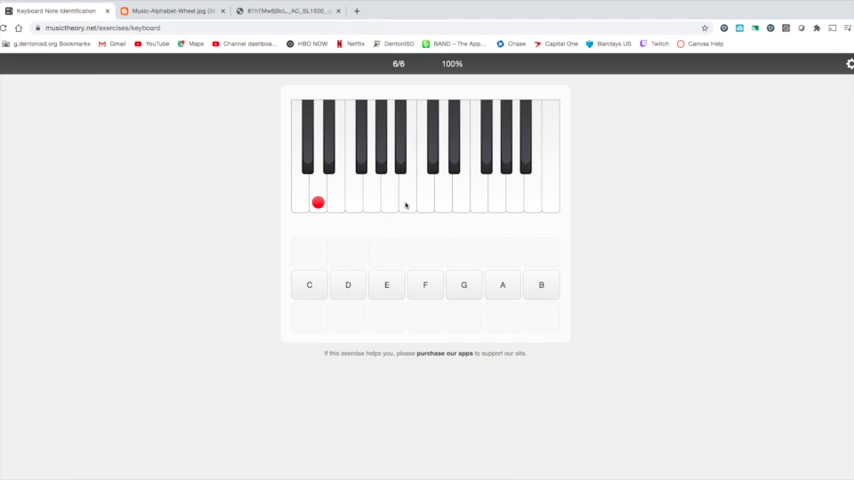
pyautogui.moveTo(348, 202)
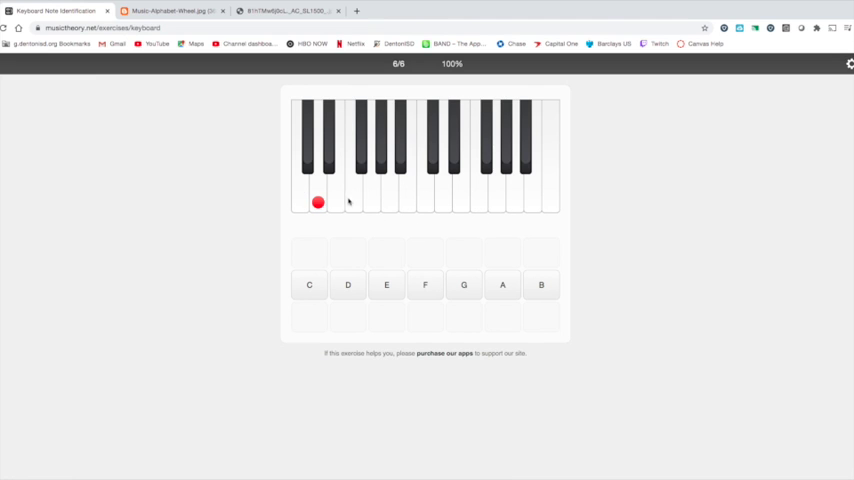
pyautogui.moveTo(411, 232)
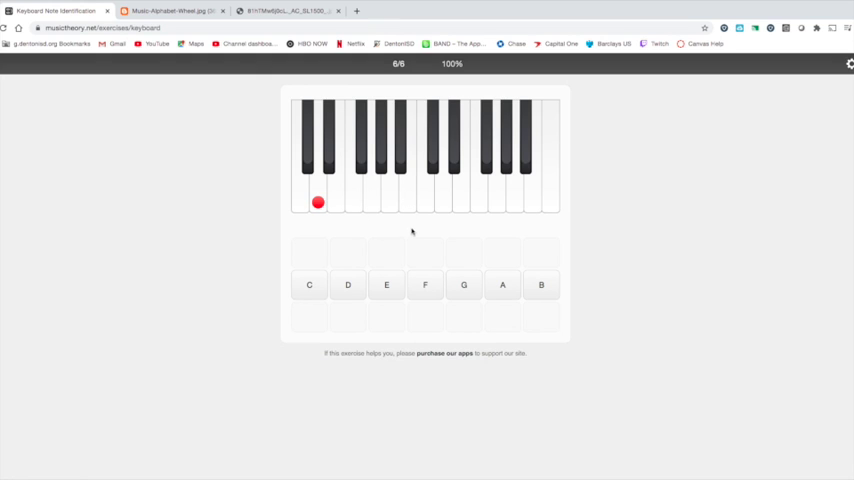
pyautogui.moveTo(465, 216)
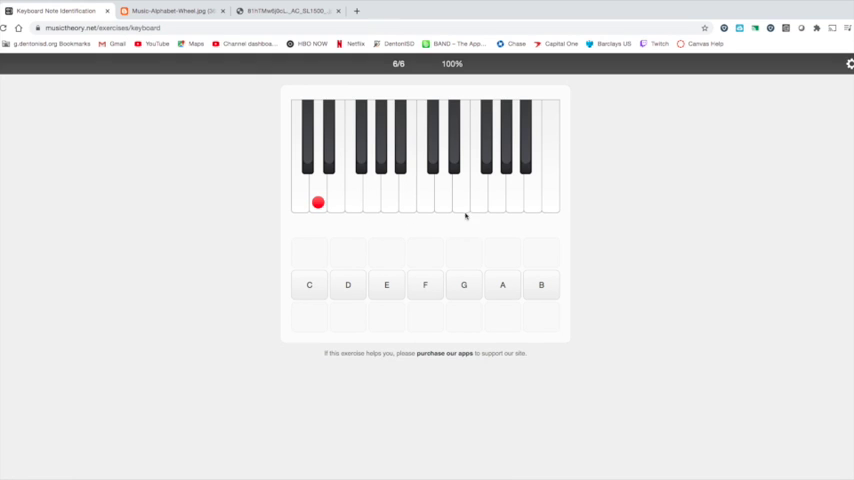
pyautogui.moveTo(502, 200)
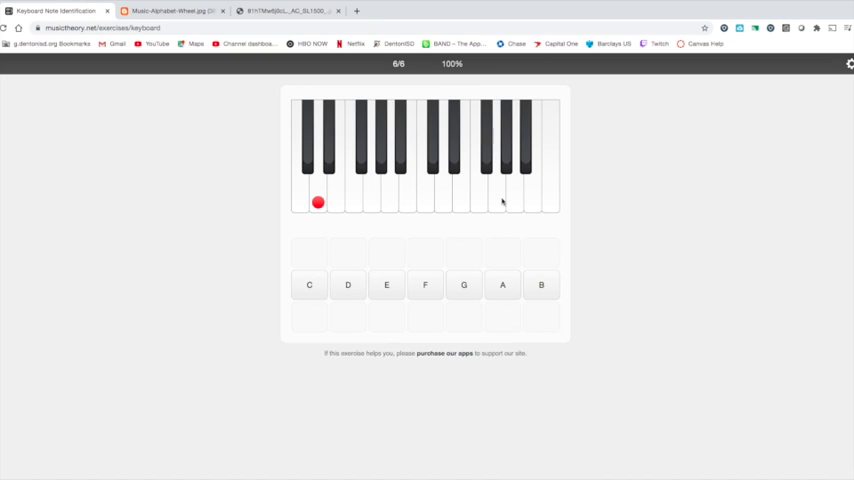
pyautogui.moveTo(482, 241)
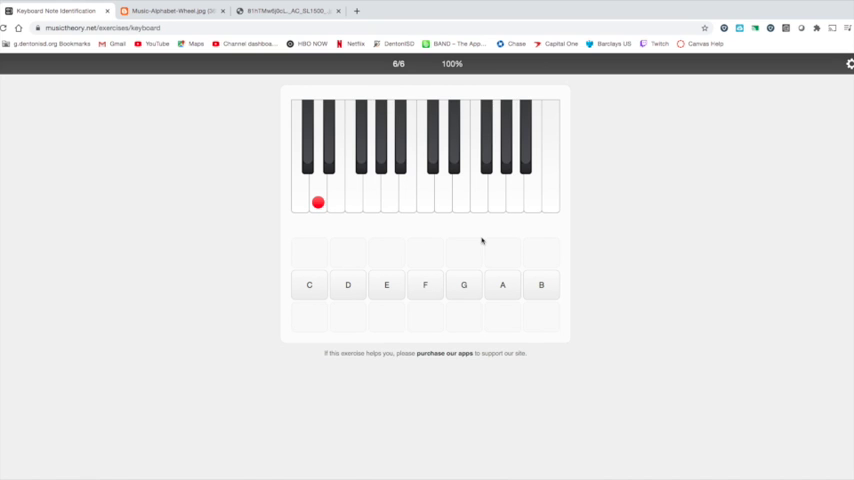
pyautogui.moveTo(235, 179)
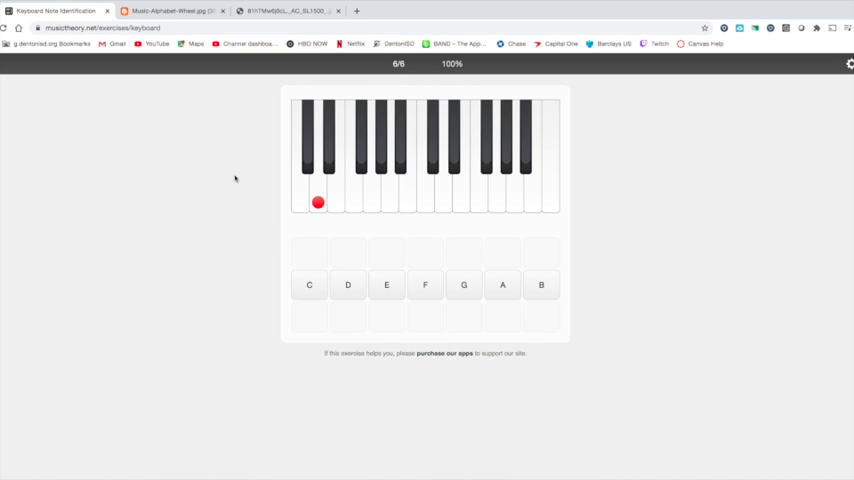